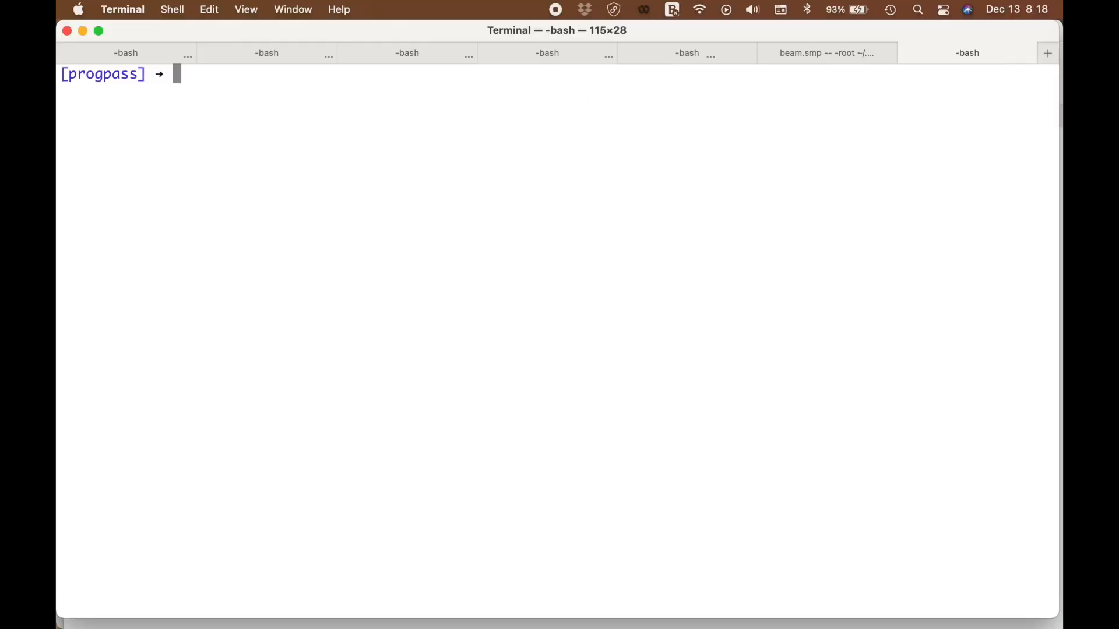
mouse_move(239, 222)
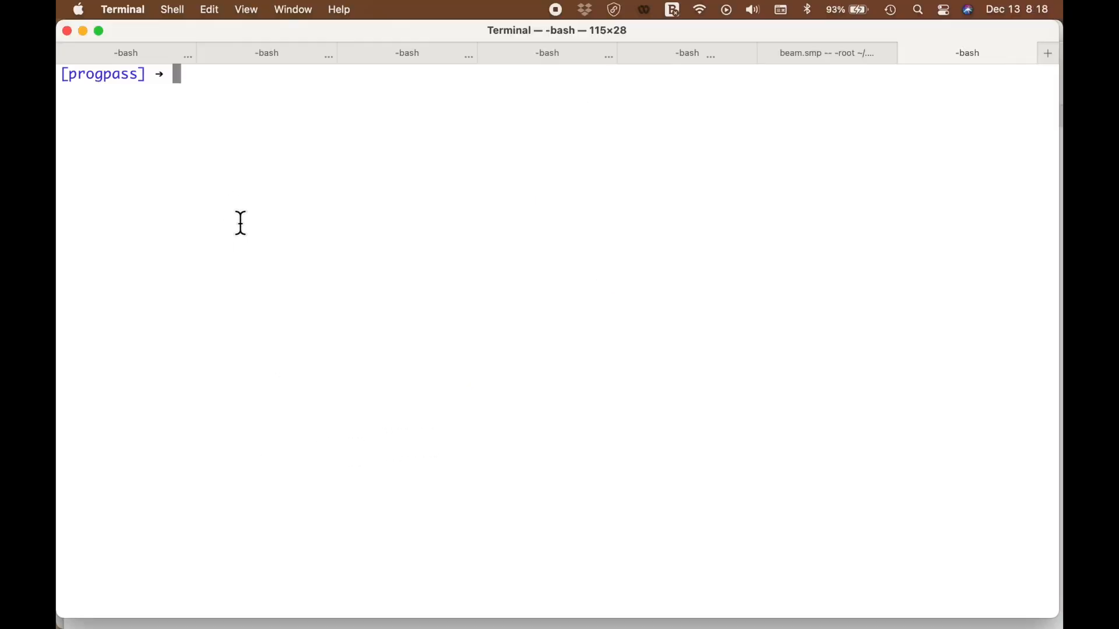
Change into the liveview folder and list its projects, such as auth, dazzle and walkthroughs
type("cd liveview/")
type("ls")
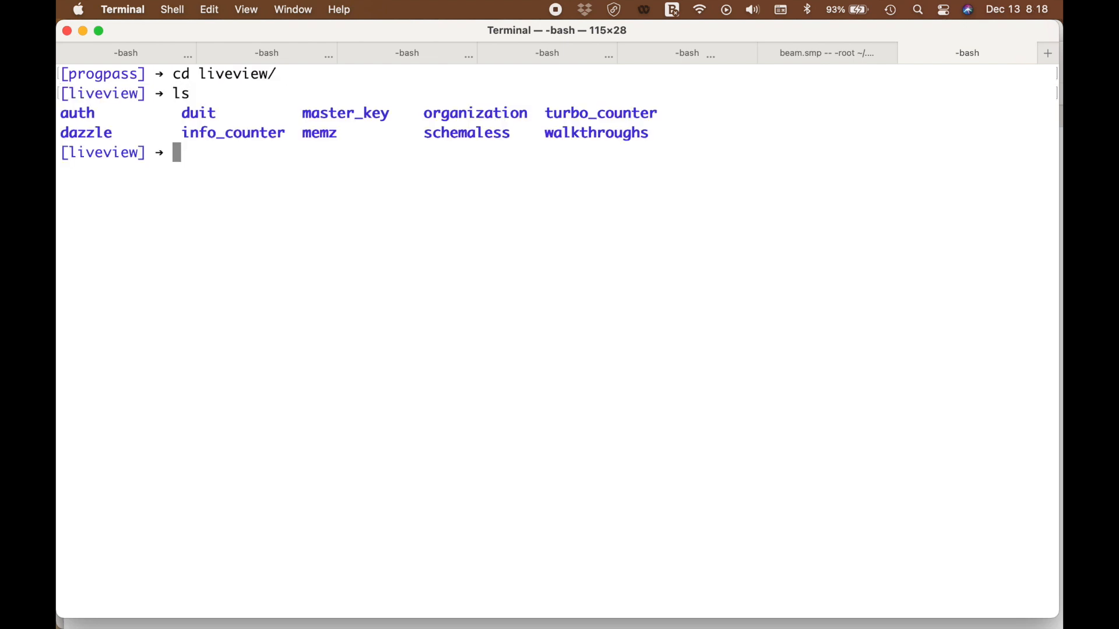
double_click(86, 133)
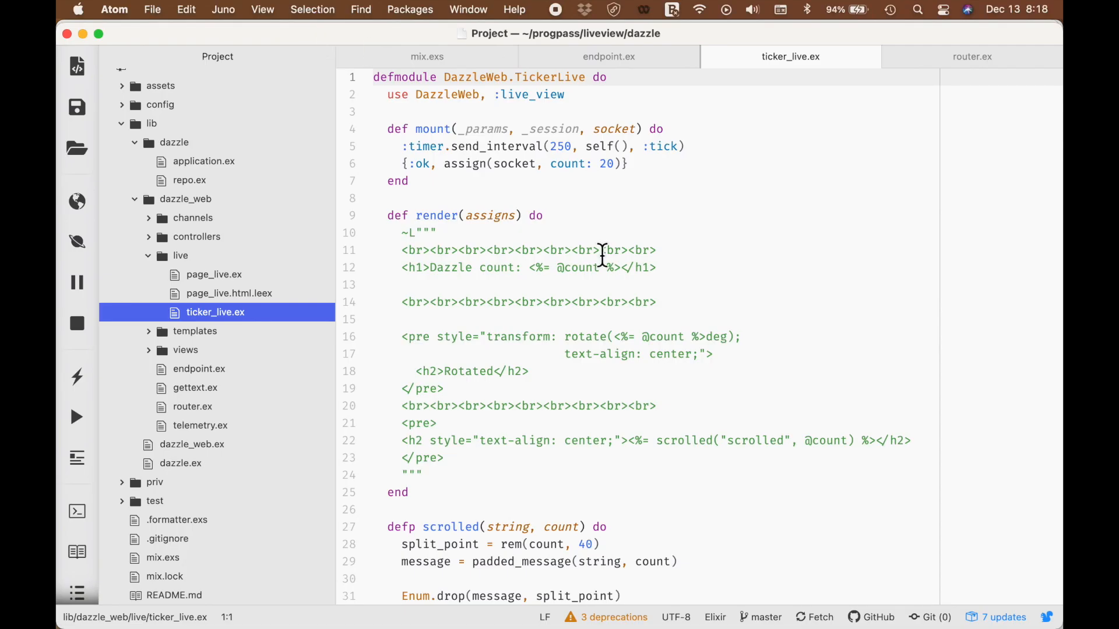
Walk through ticker_live.ex, pointing out the socket in mount and assigns in render
scroll("down", 3)
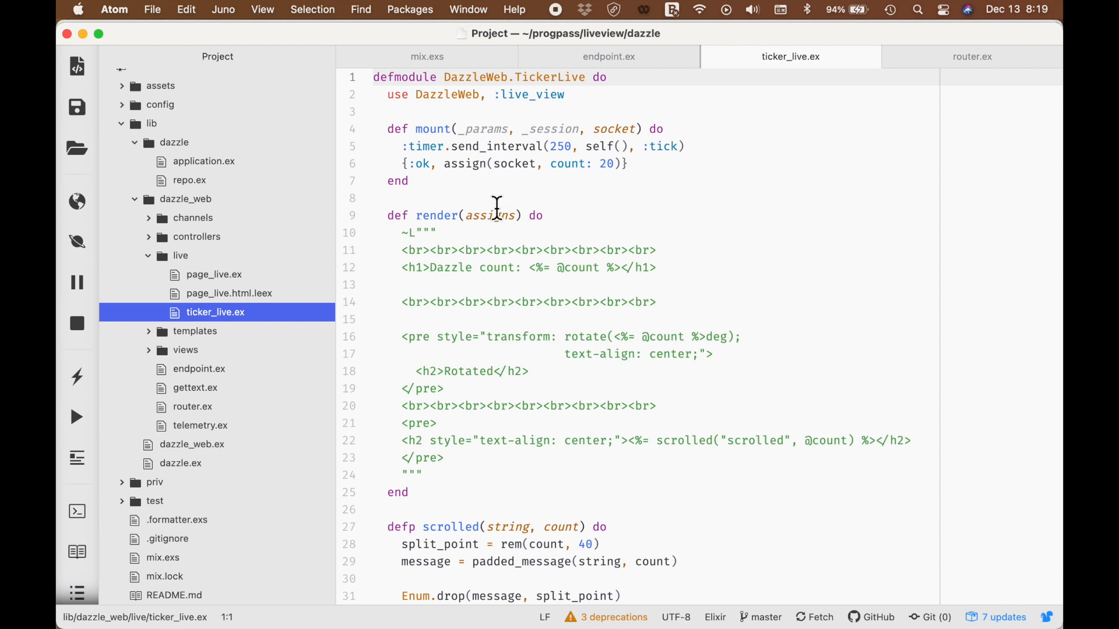
mouse_move(382, 128)
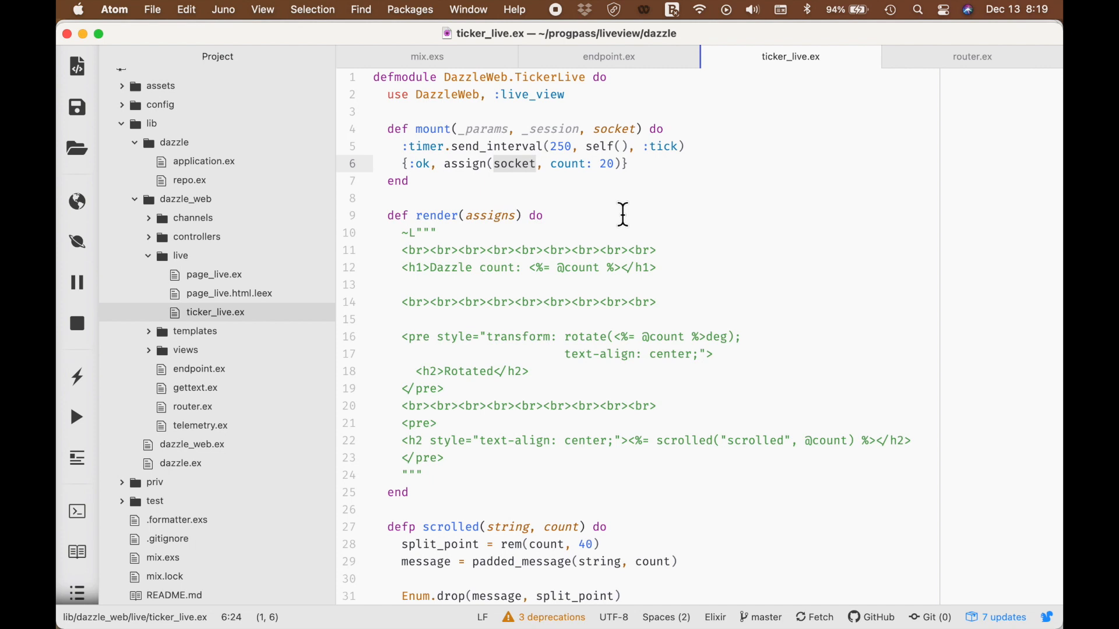
left_click(537, 163)
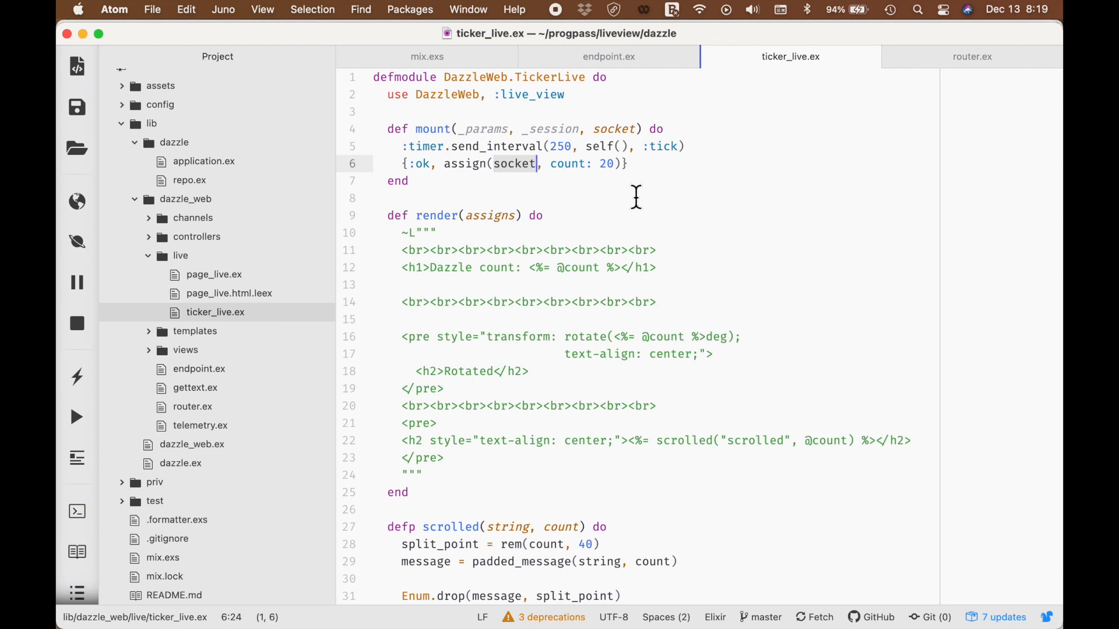
mouse_move(499, 222)
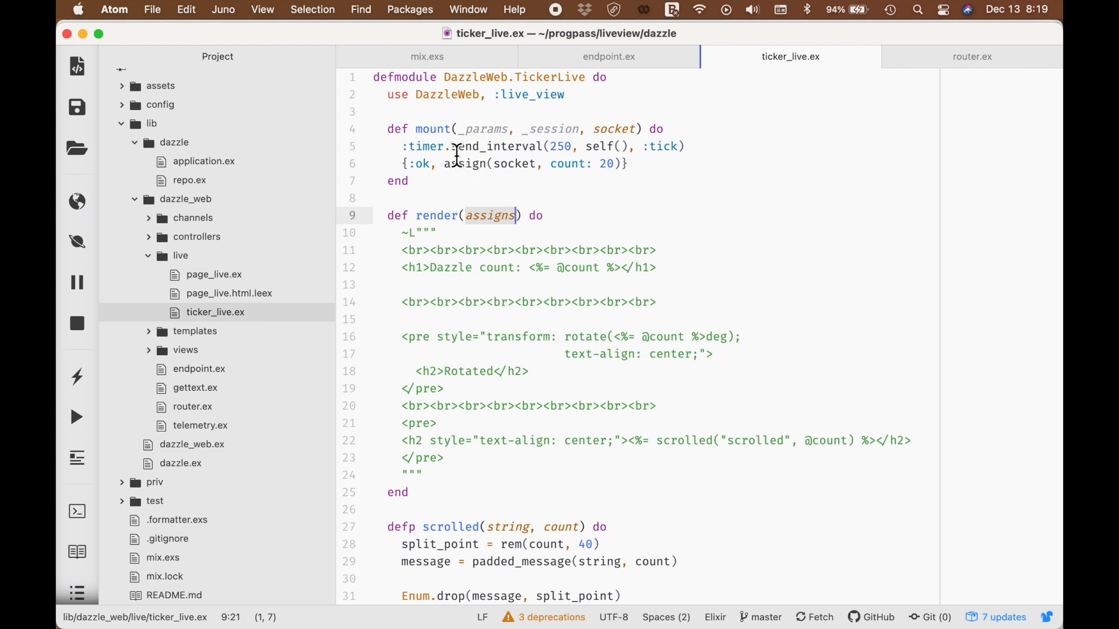
left_click(467, 163)
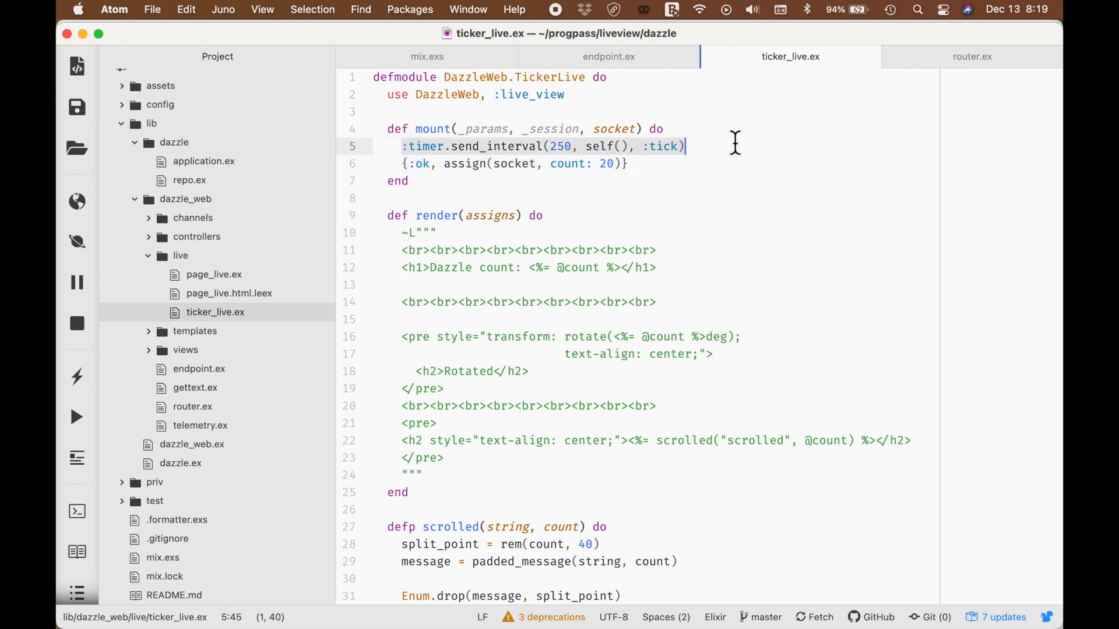
mouse_move(649, 466)
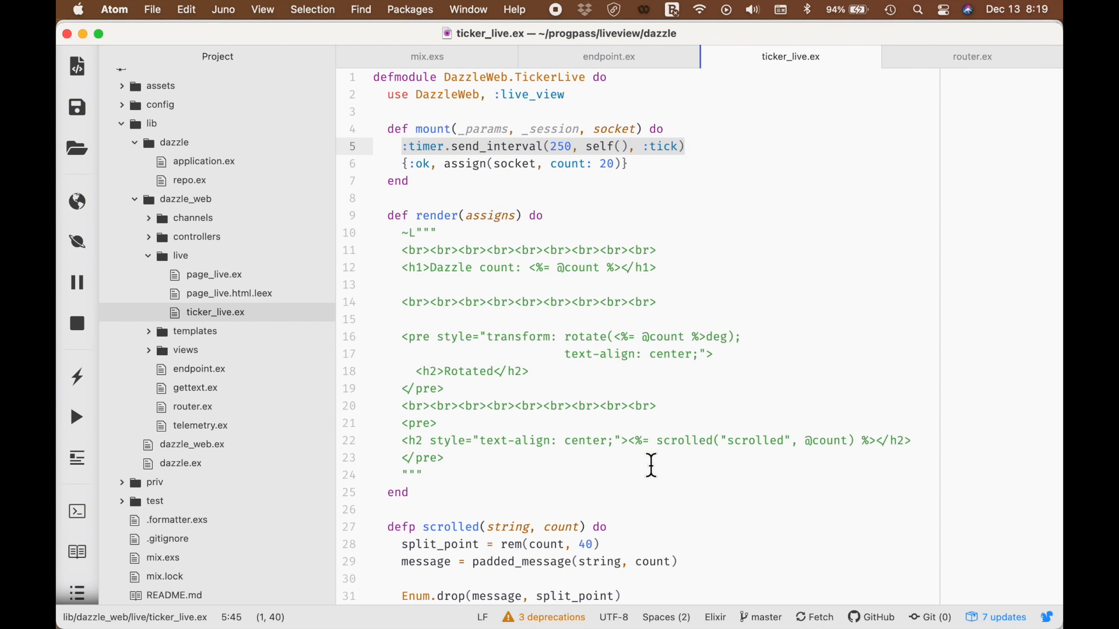
scroll("down", 3)
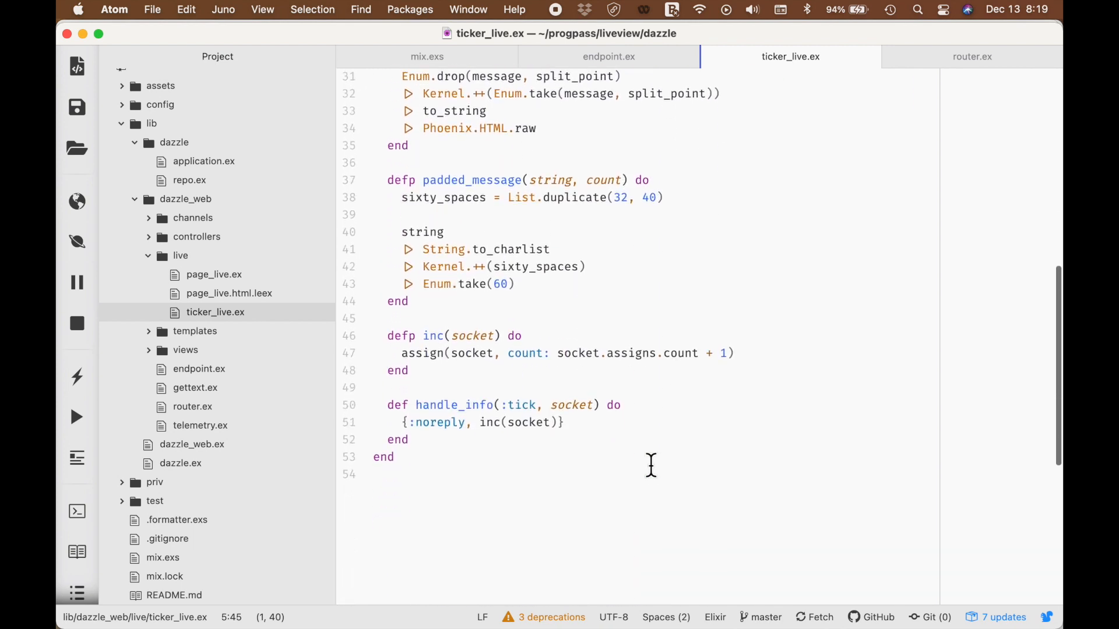
mouse_move(385, 405)
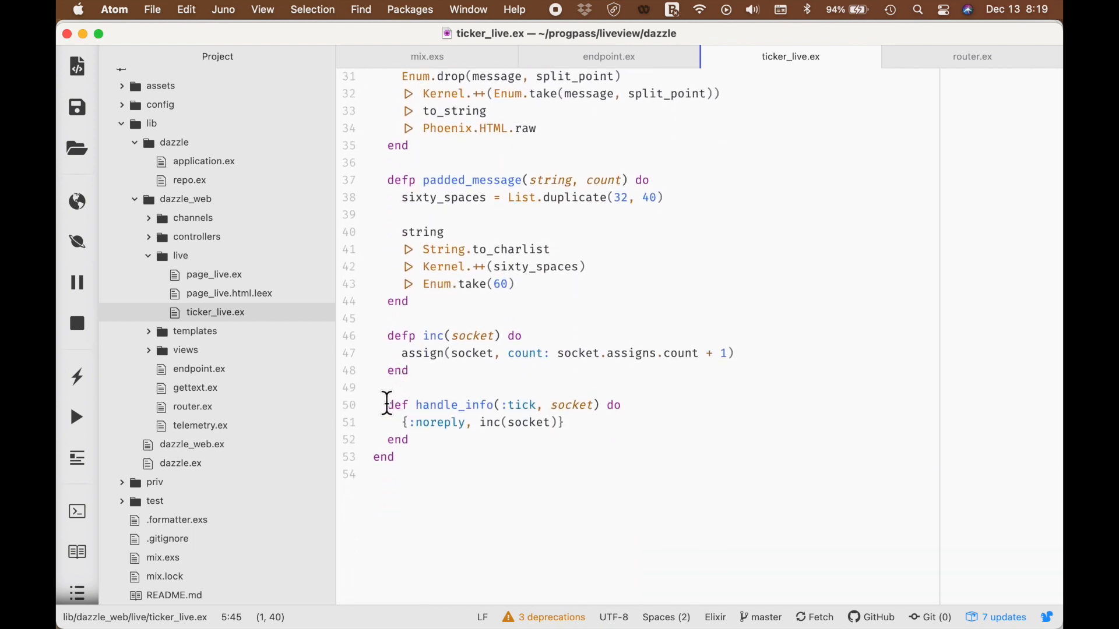
left_click_drag(385, 405, 520, 440)
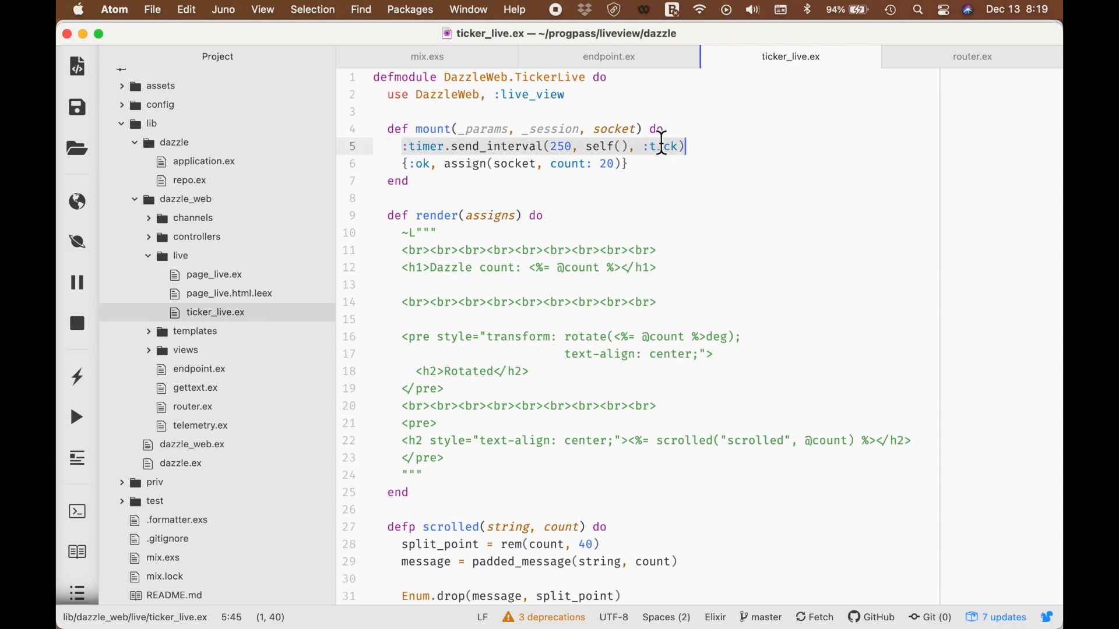
scroll("down", 3)
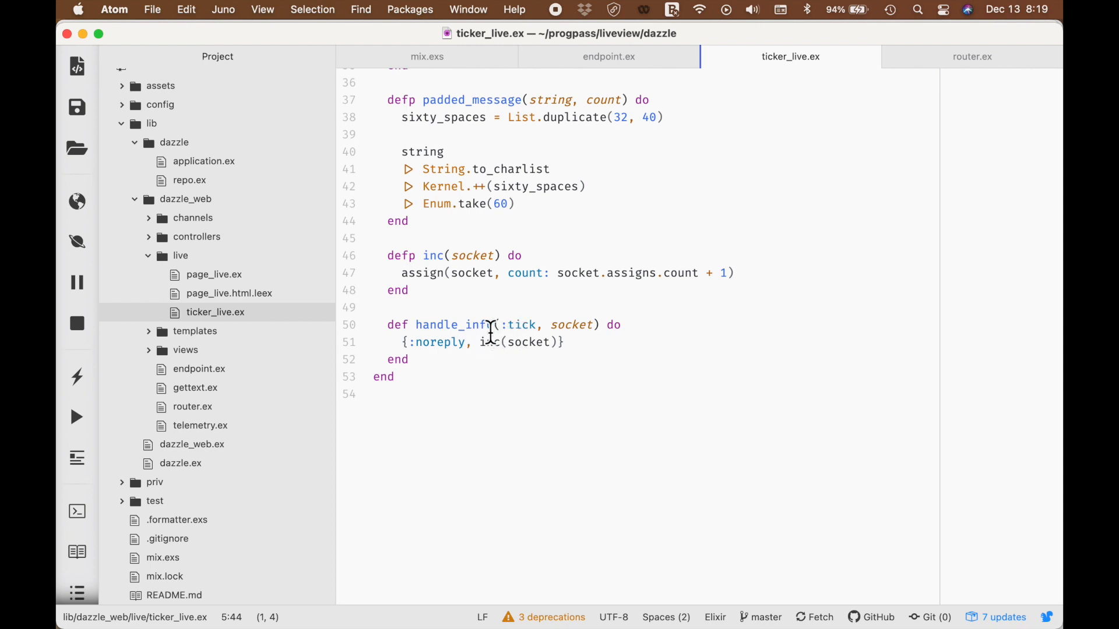
double_click(518, 324)
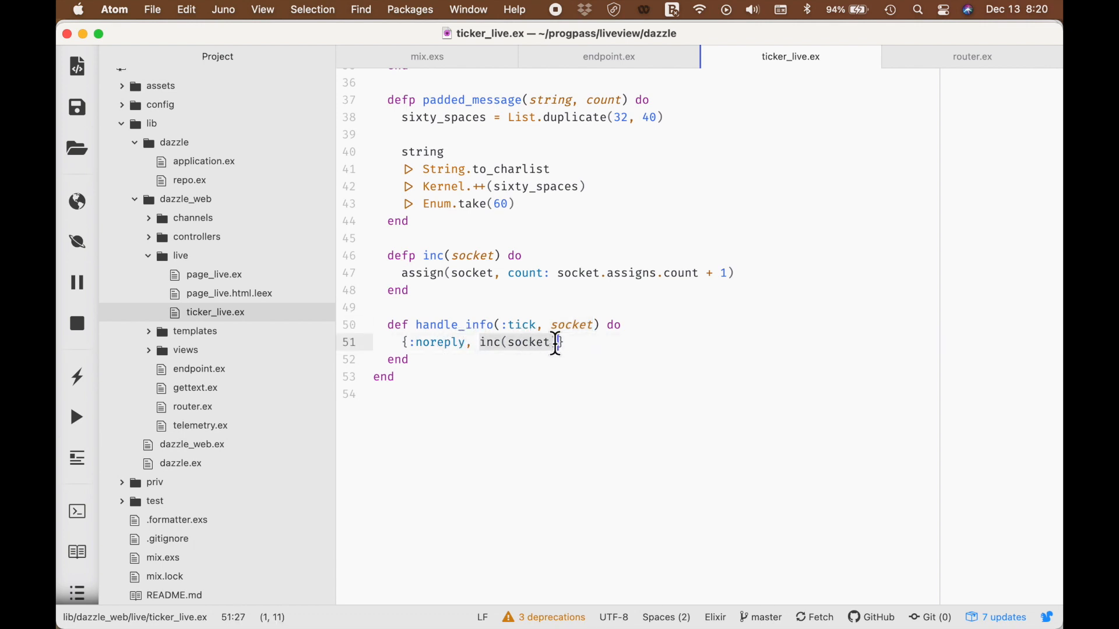
mouse_move(653, 369)
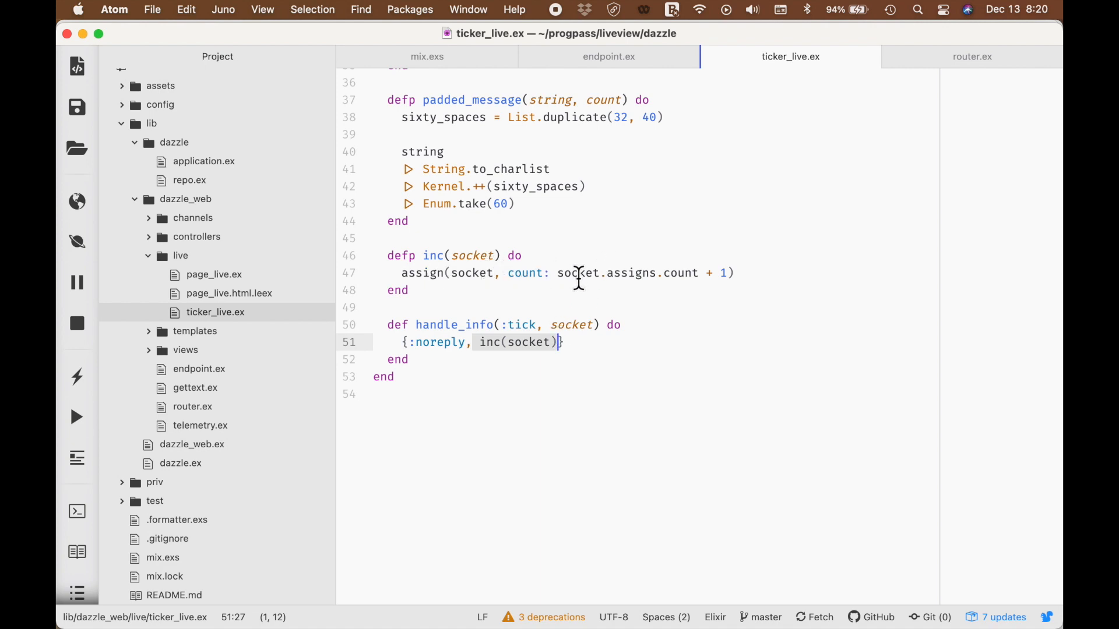
double_click(578, 272)
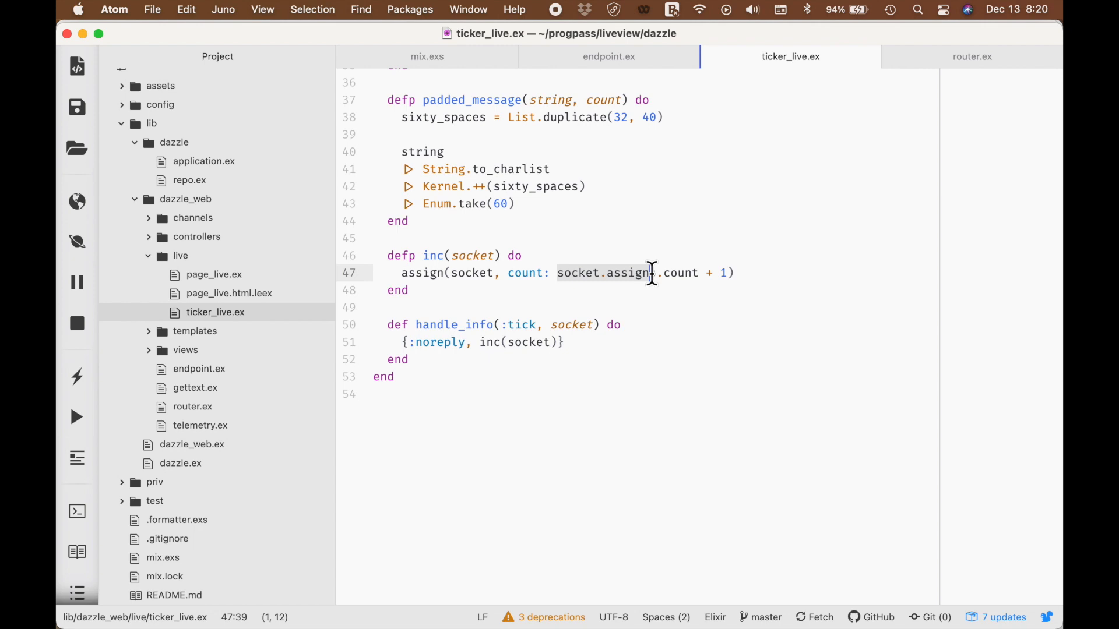
type("s")
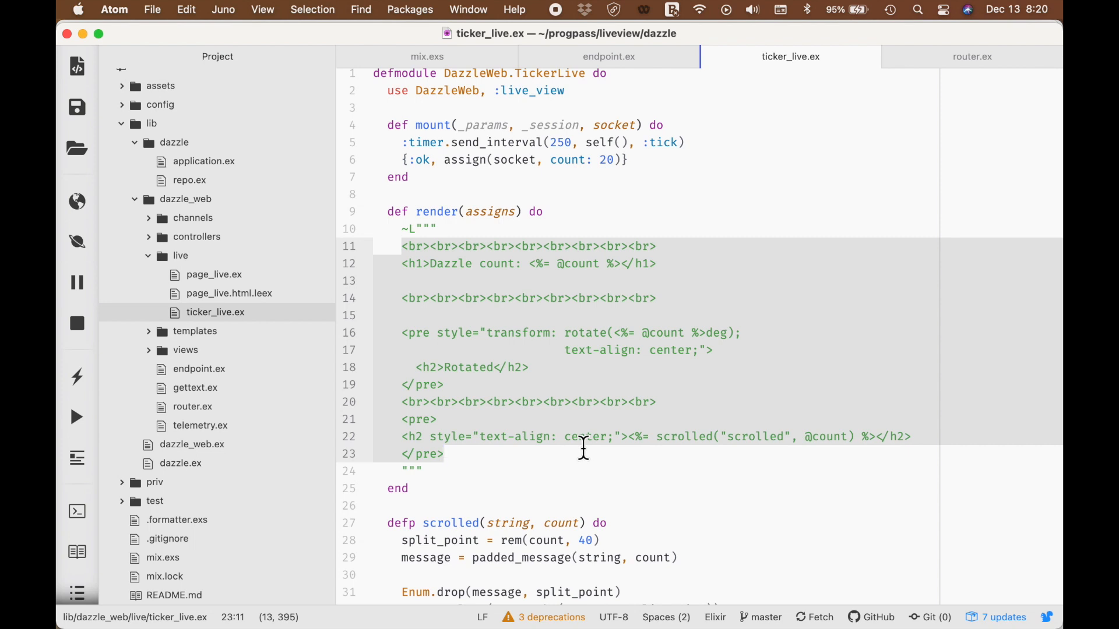
left_click(445, 454)
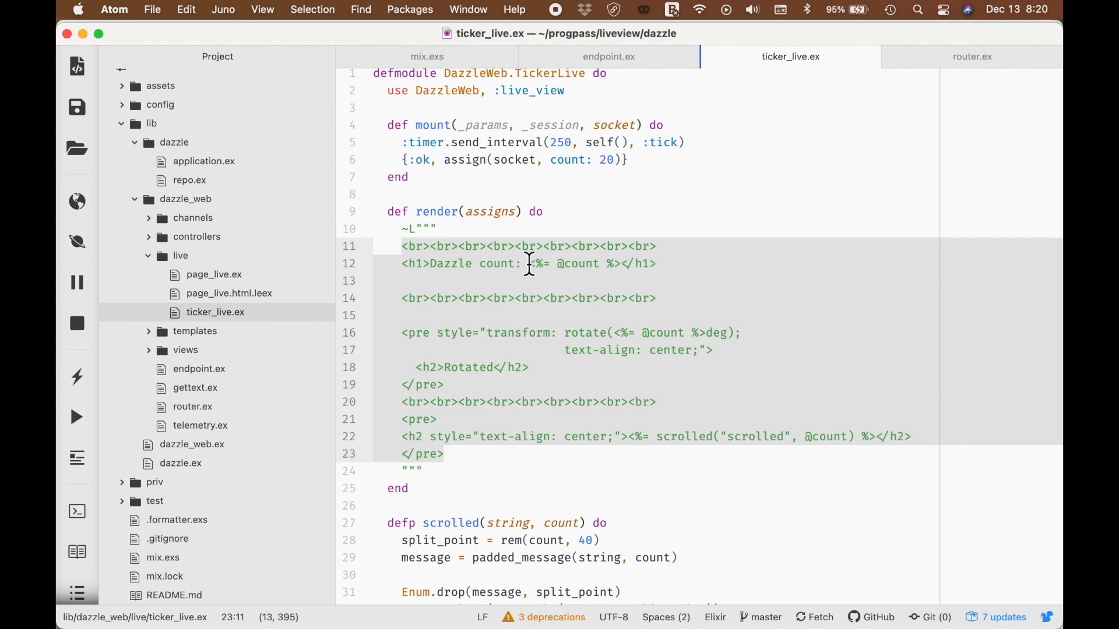
double_click(578, 263)
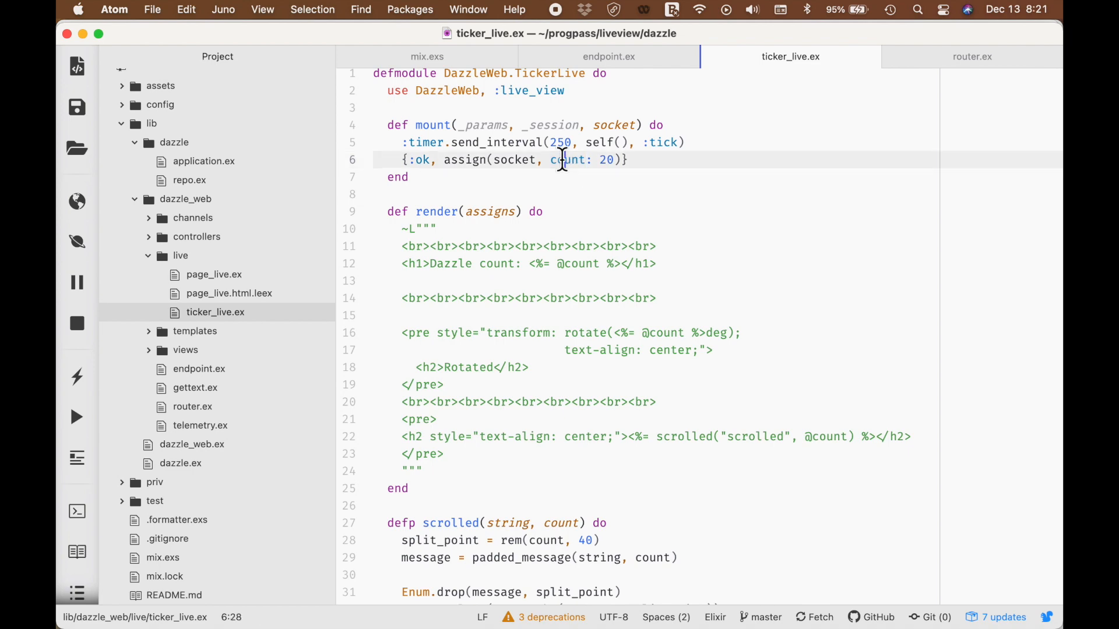
scroll("down", 3)
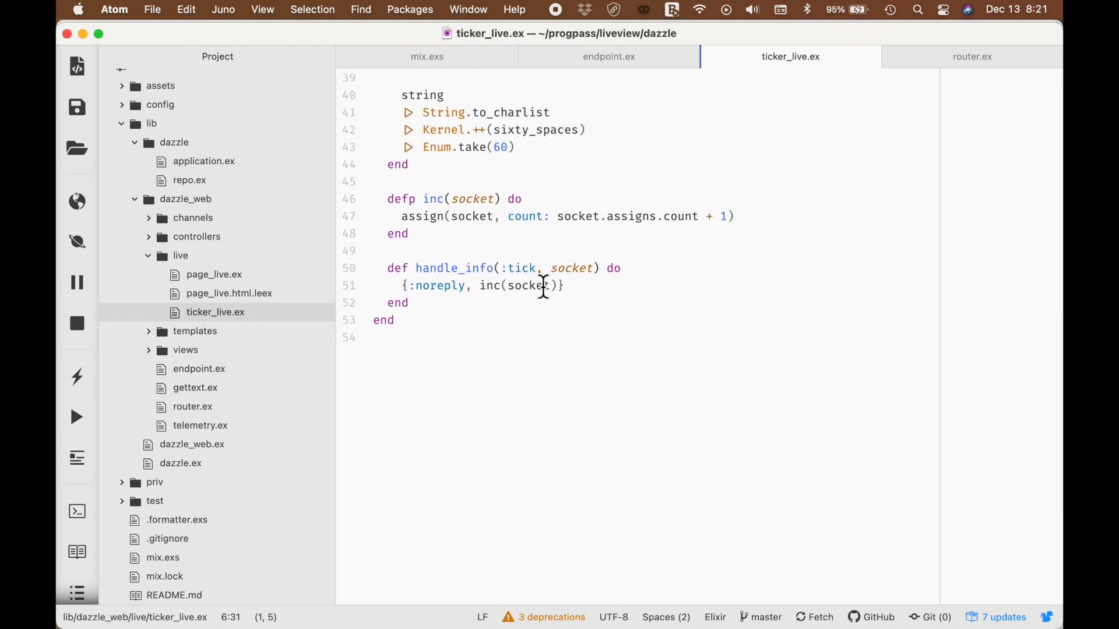
mouse_move(500, 253)
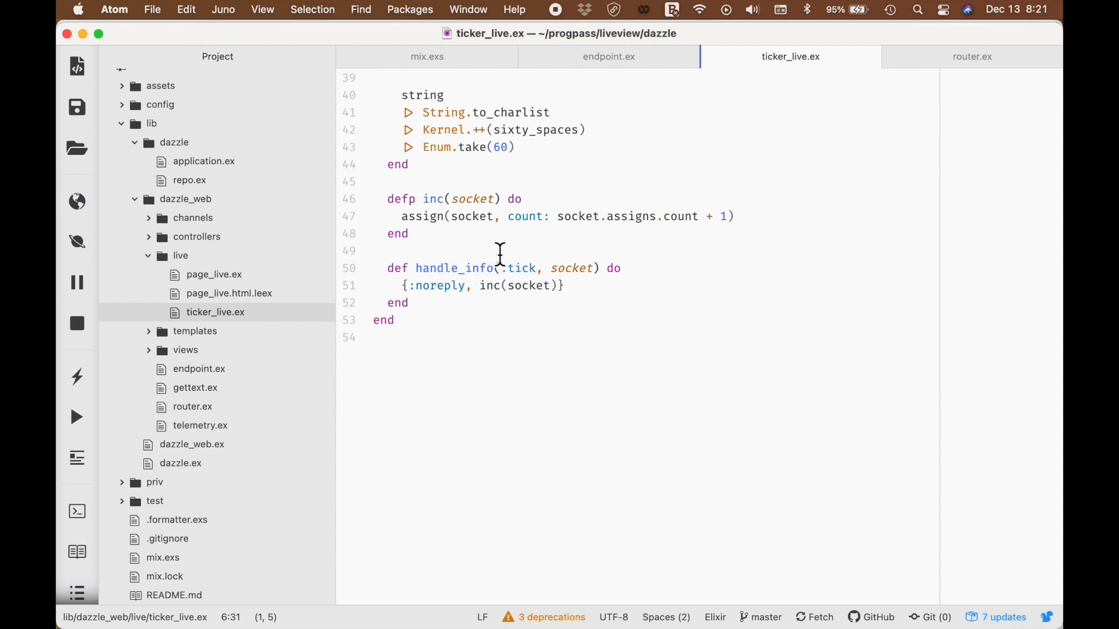
left_click_drag(505, 267, 594, 268)
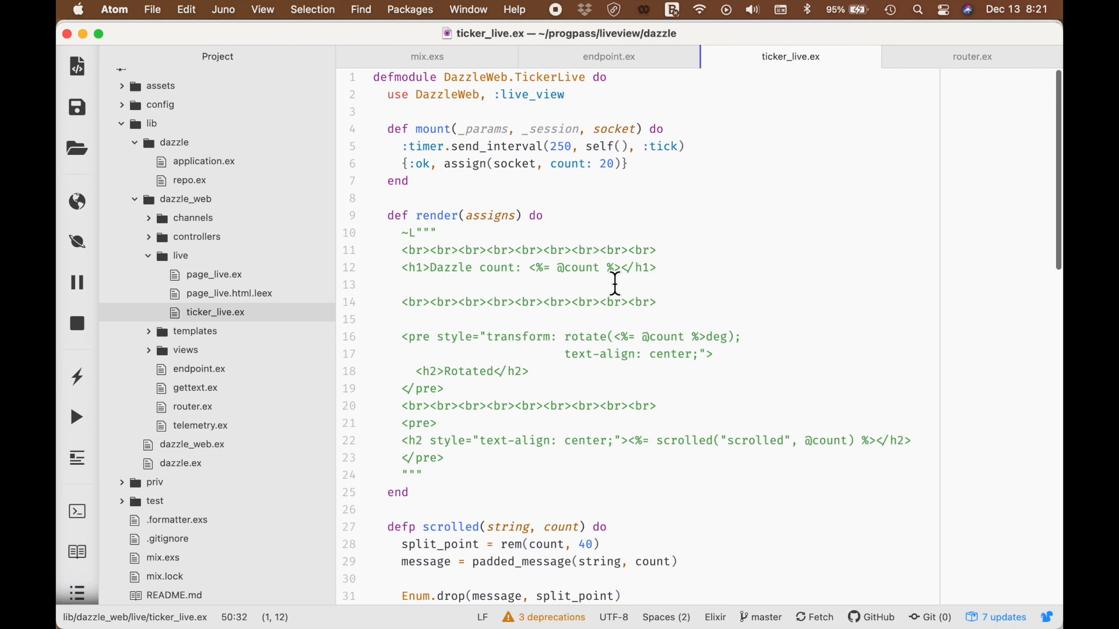
mouse_move(385, 213)
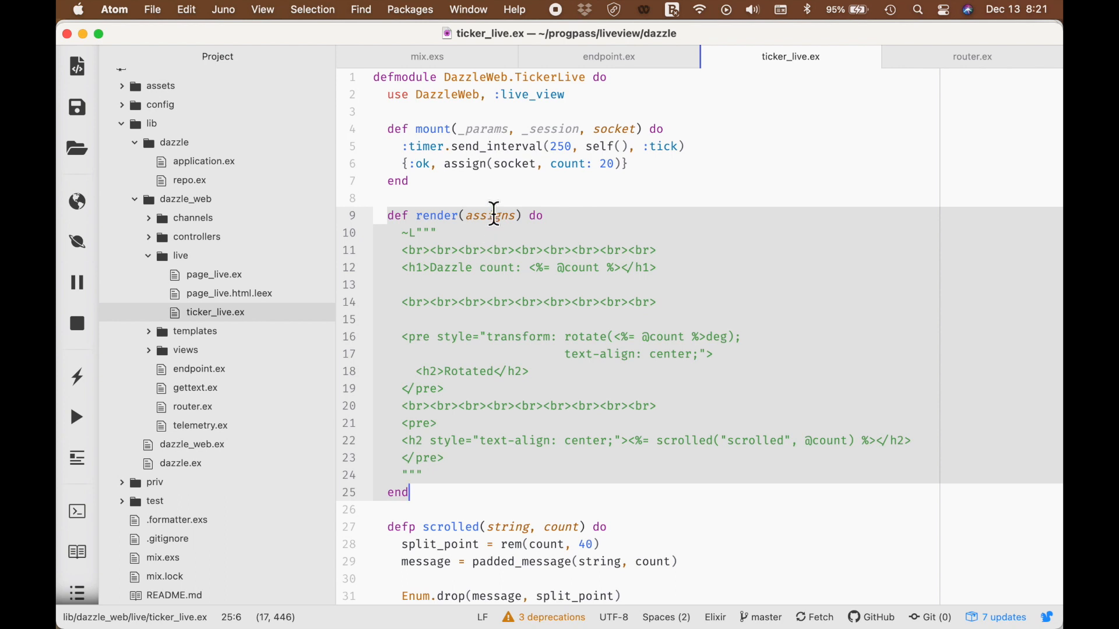
double_click(490, 215)
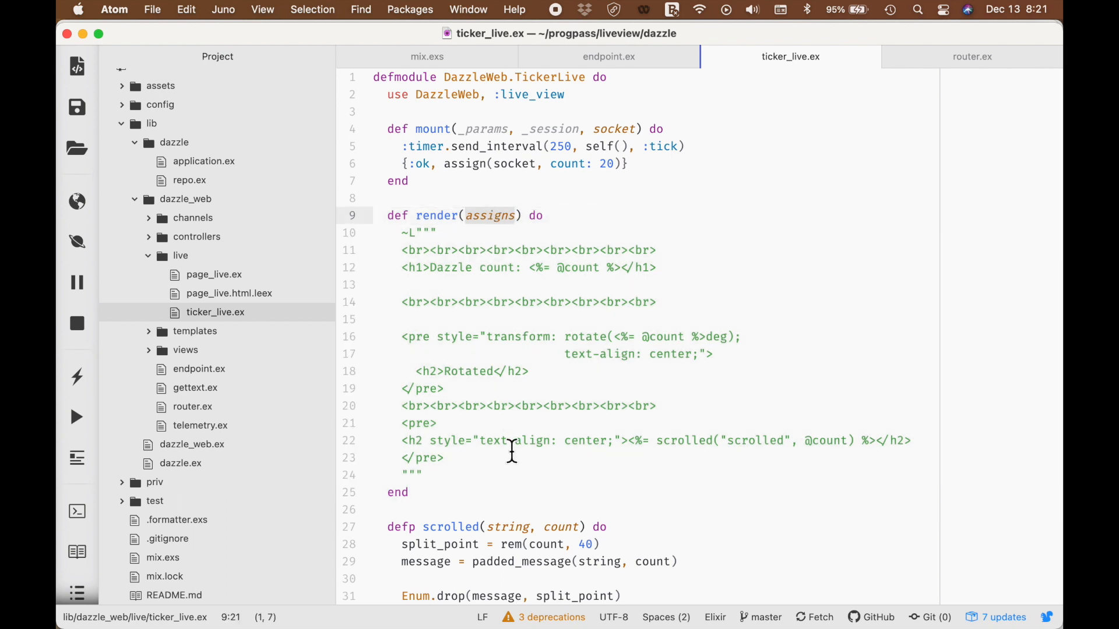
scroll("down", 3)
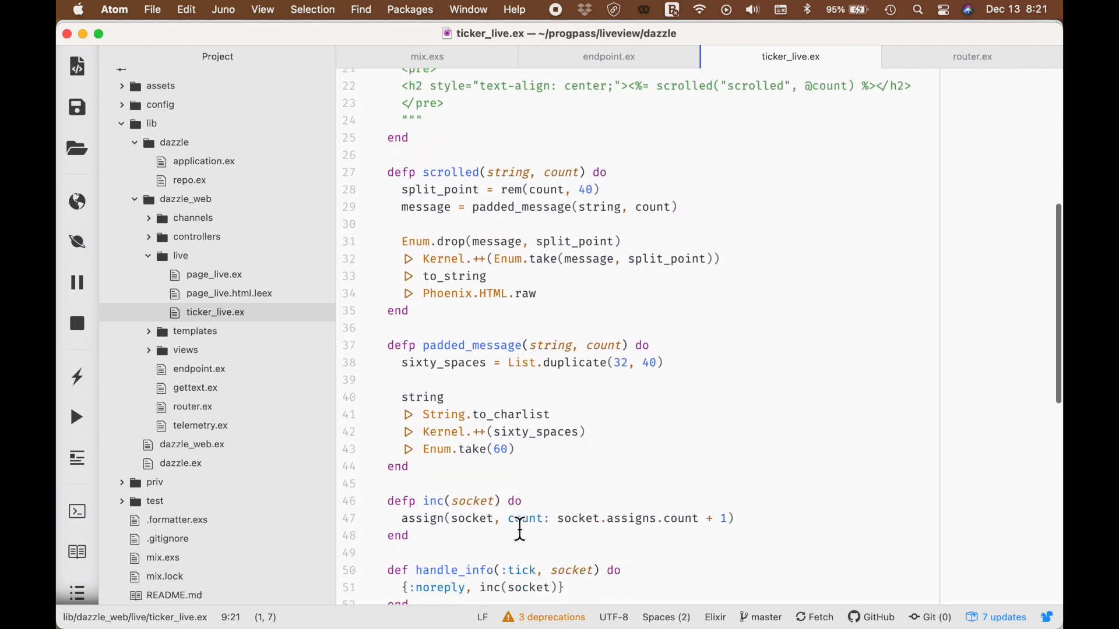
scroll("down", 3)
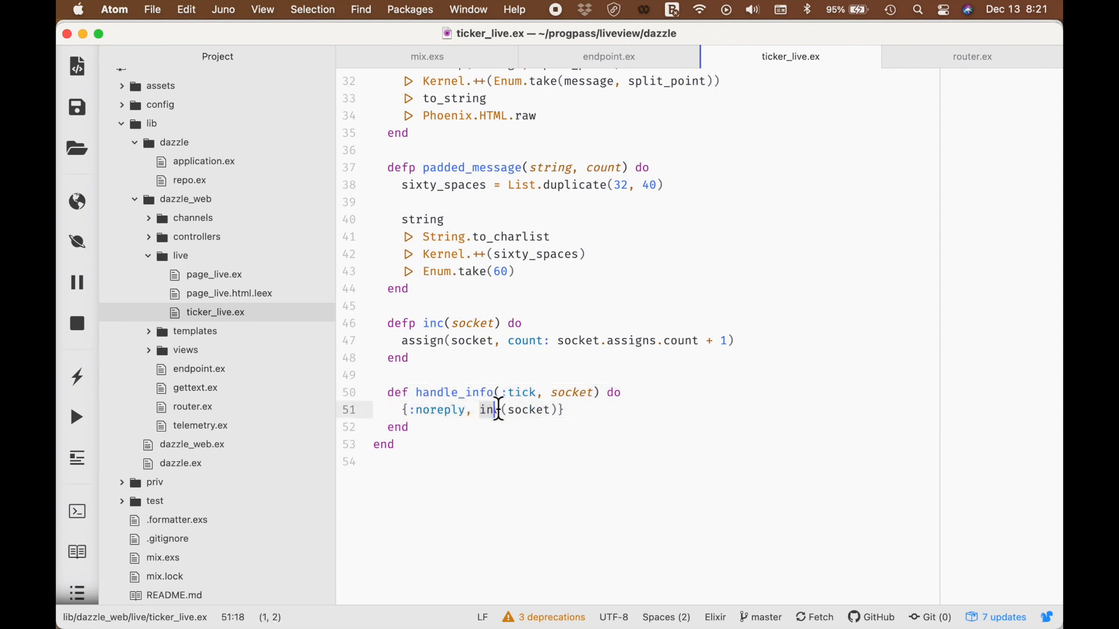
type("c")
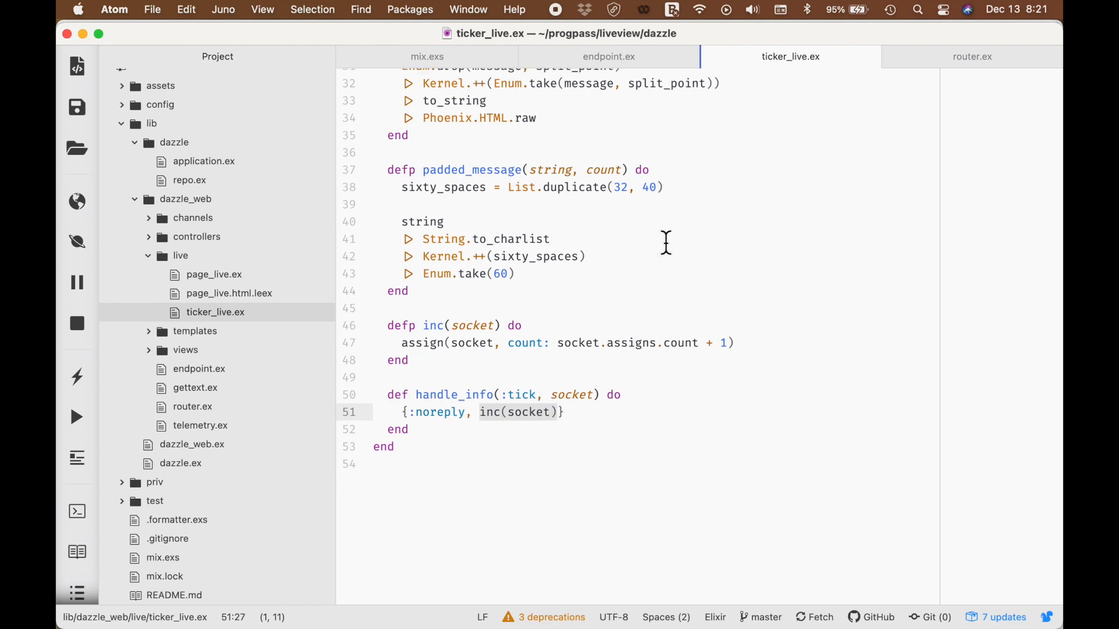
scroll("up", 3)
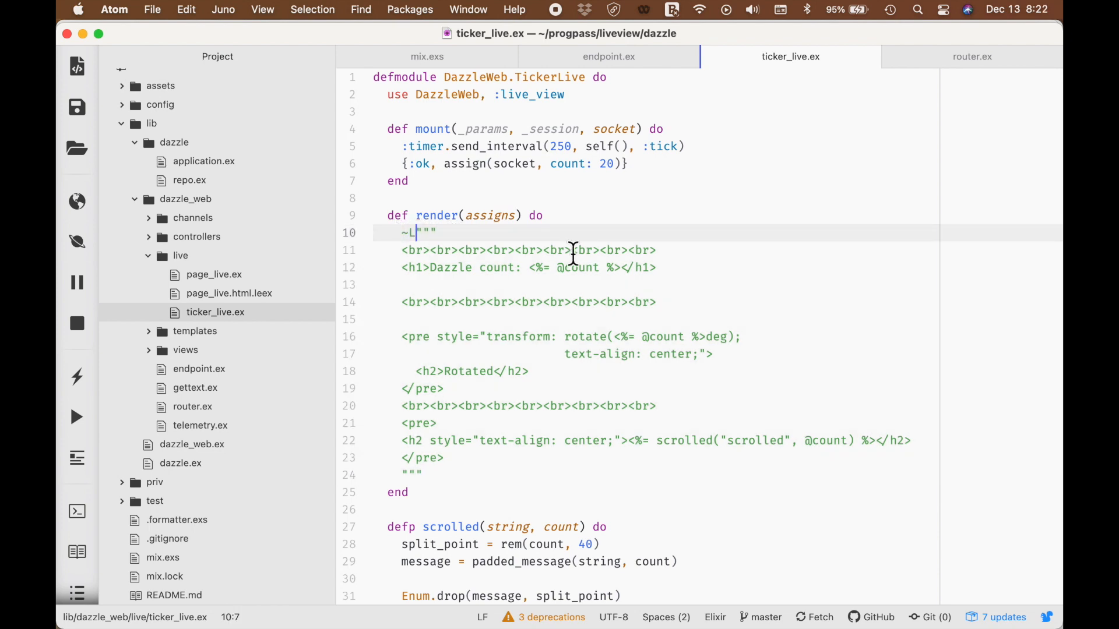
Try render's sigil on line 10 as ~H, then restore it to ~L
key("backspace")
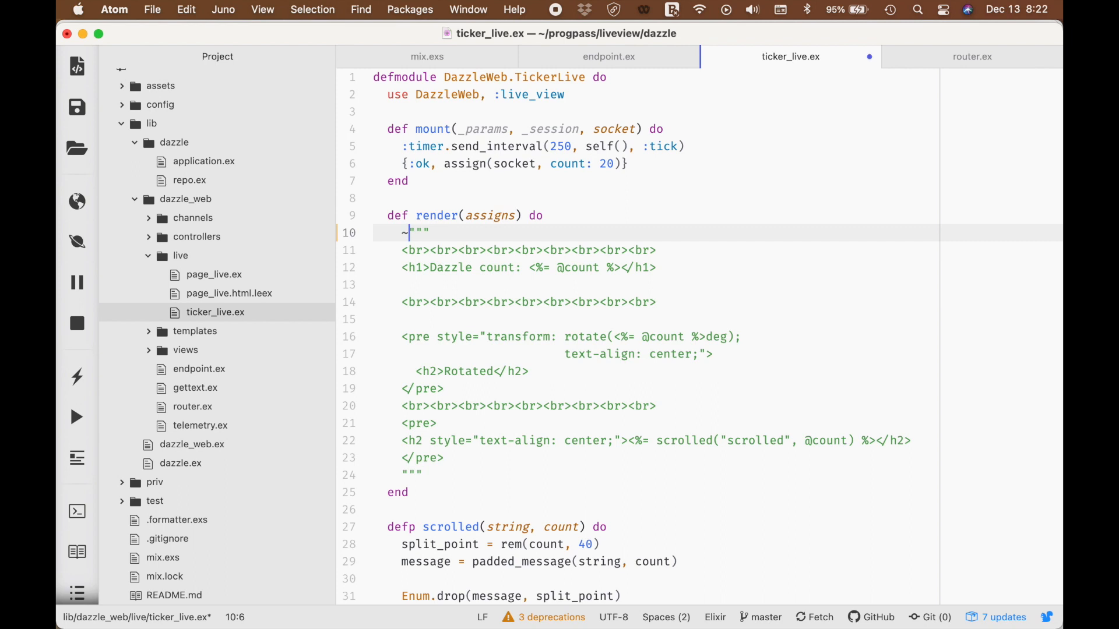
type("H")
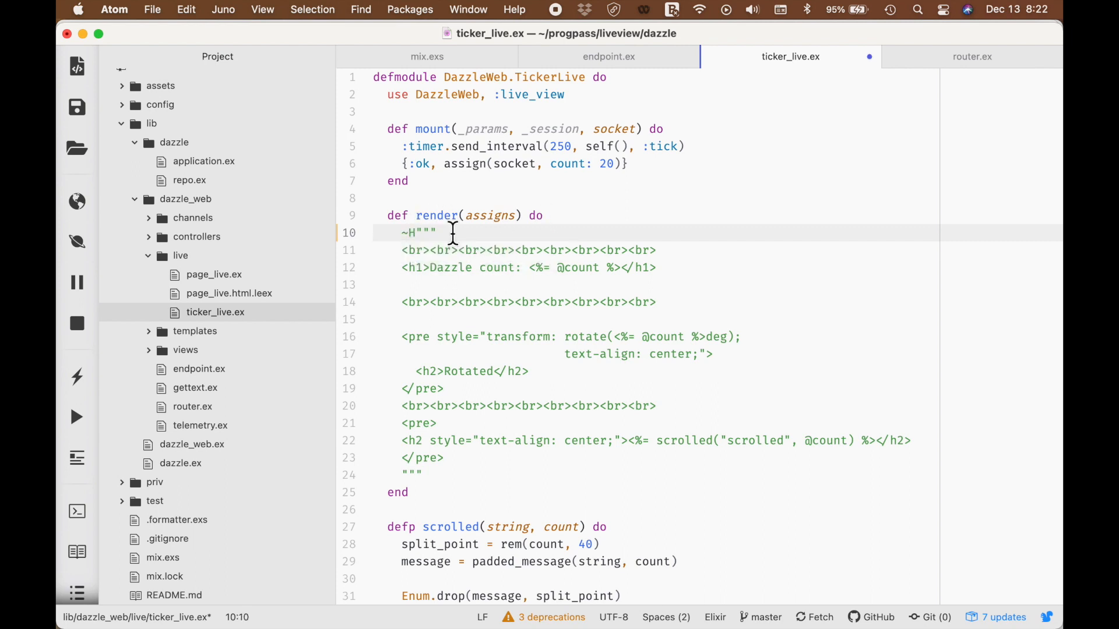
left_click(404, 233)
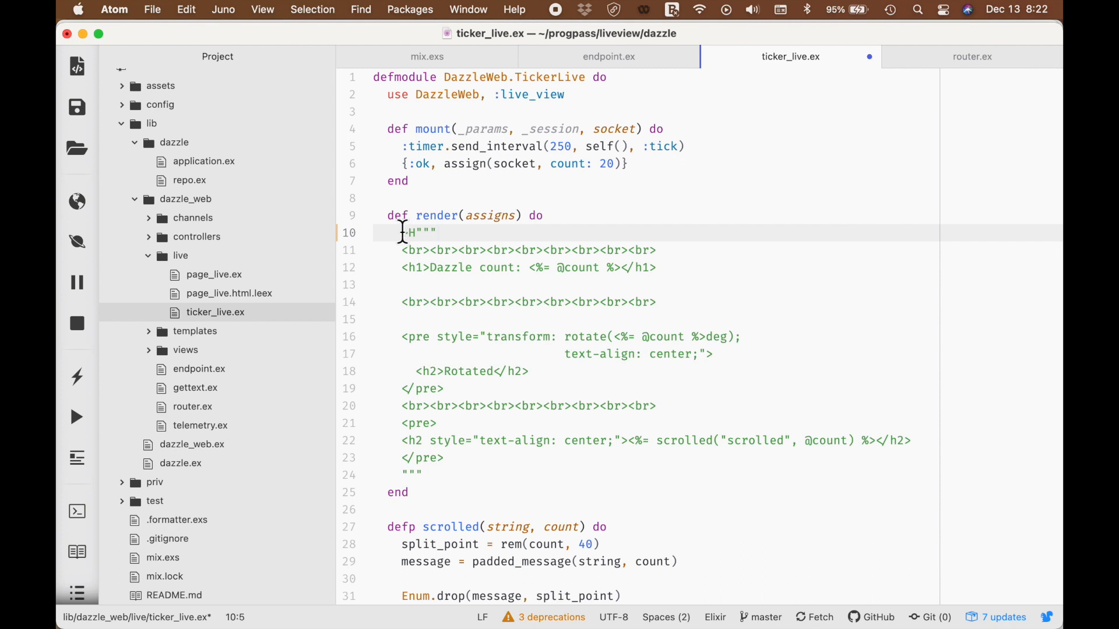
type("~")
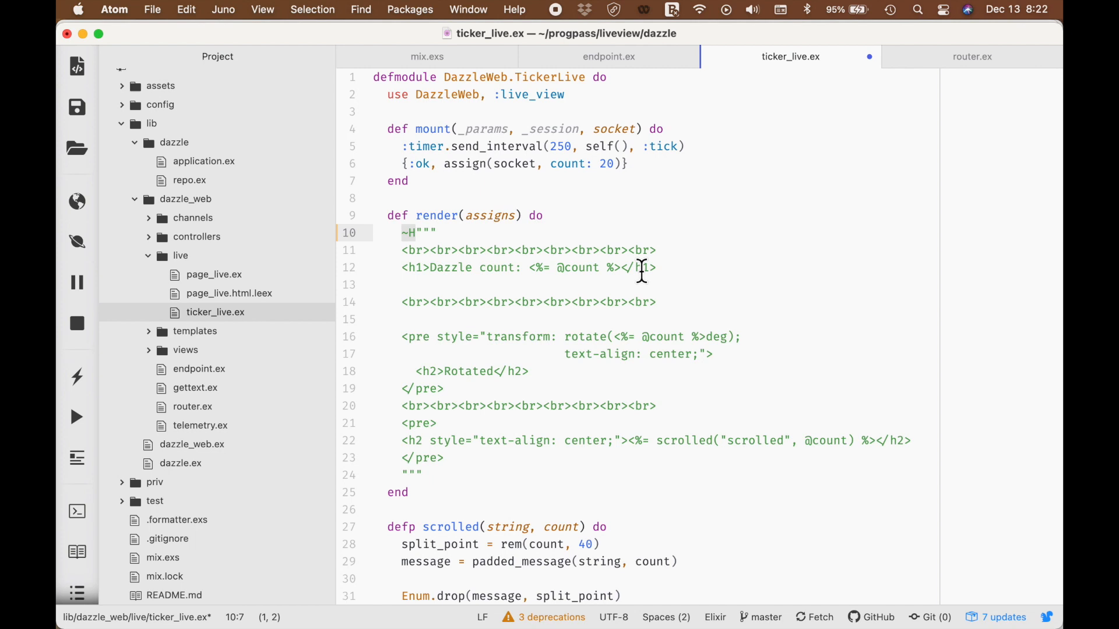
left_click(637, 267)
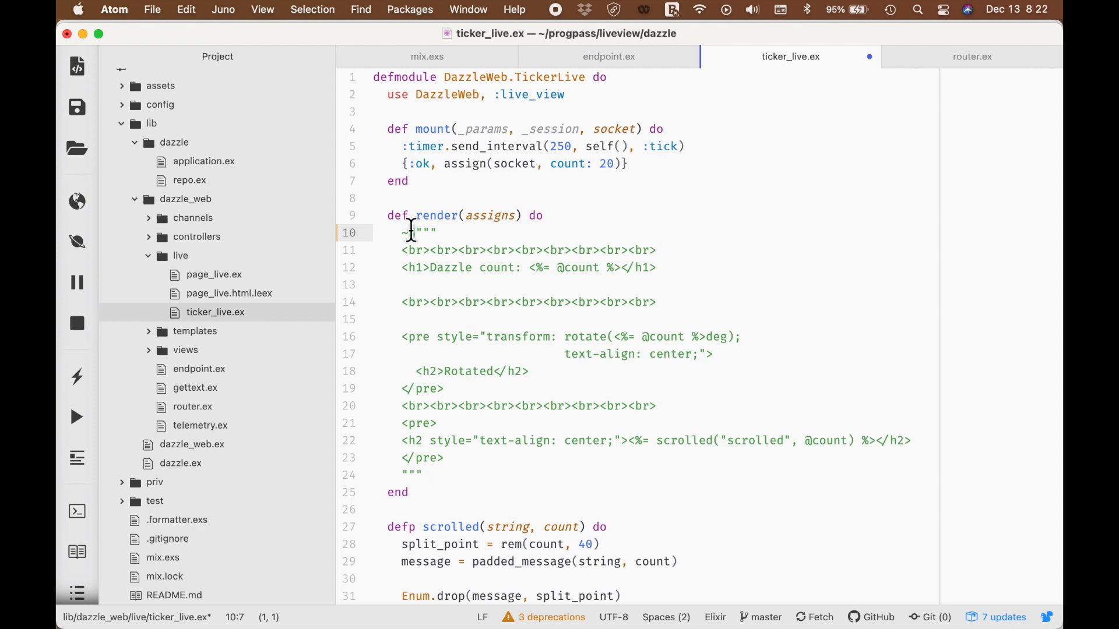
left_click(416, 232)
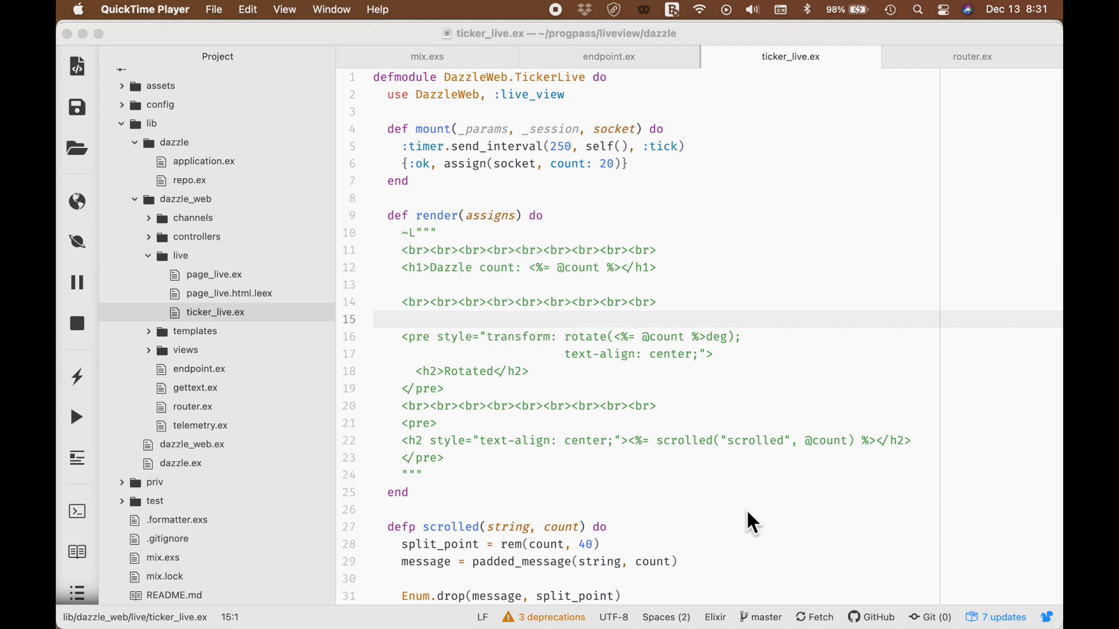
mouse_move(655, 366)
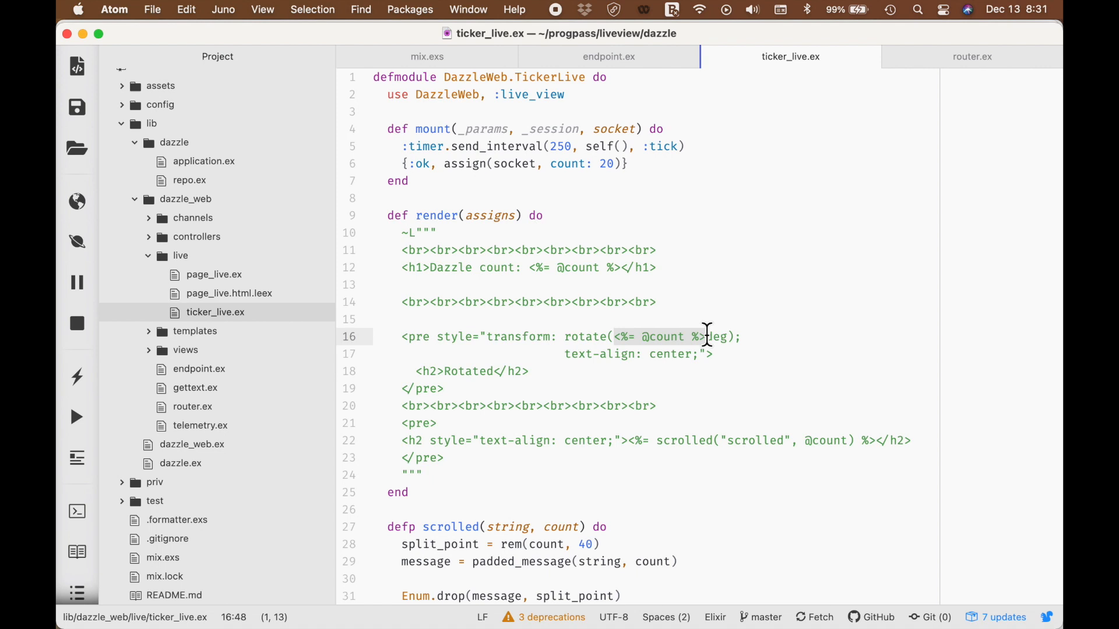
mouse_move(496, 336)
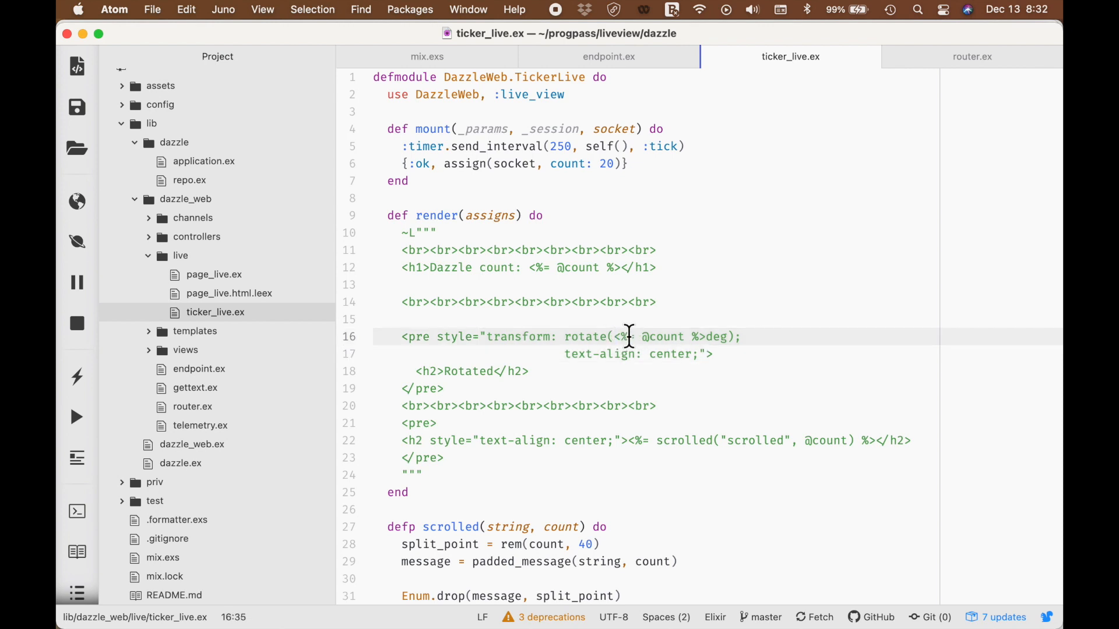
Change render's sigil on line 10 from ~L to ~H, keeping the rotate interpolation intact
left_click(615, 336)
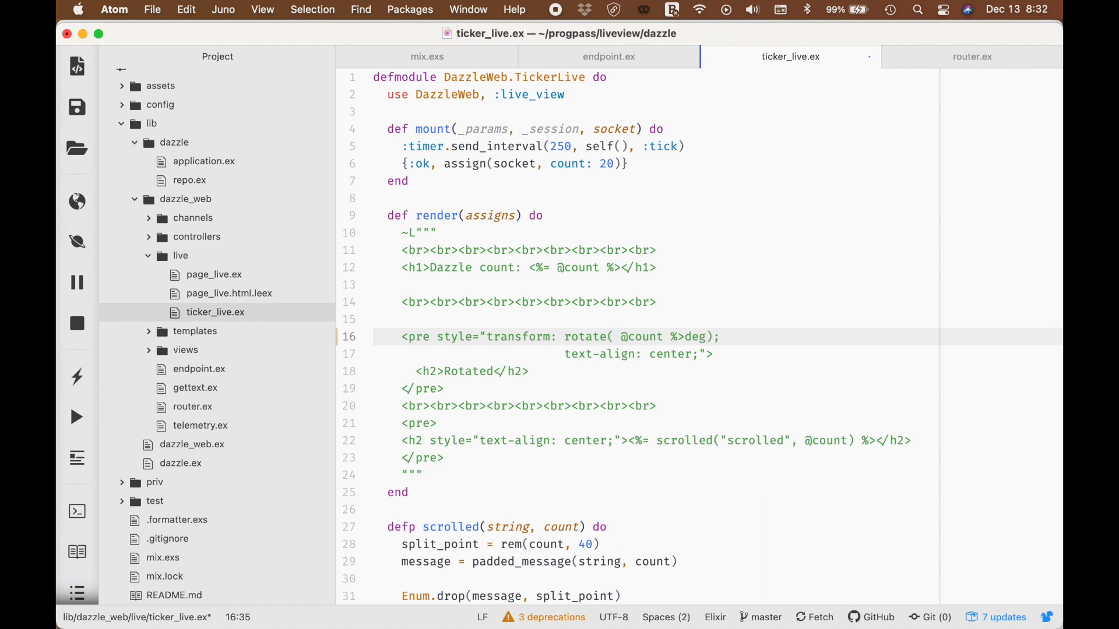
type("{")
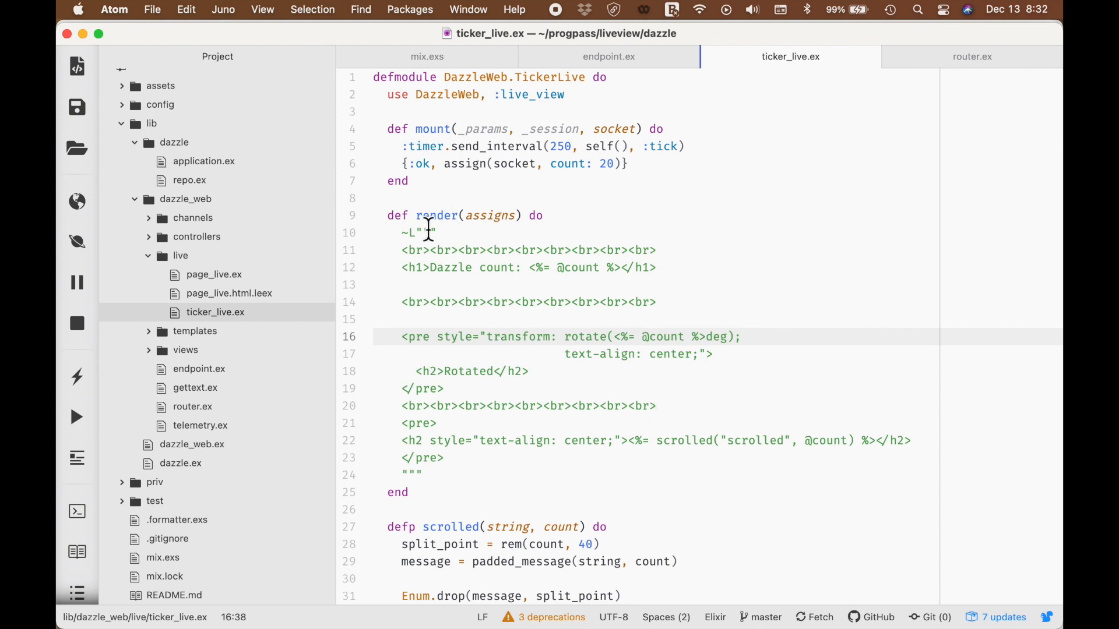
type("H")
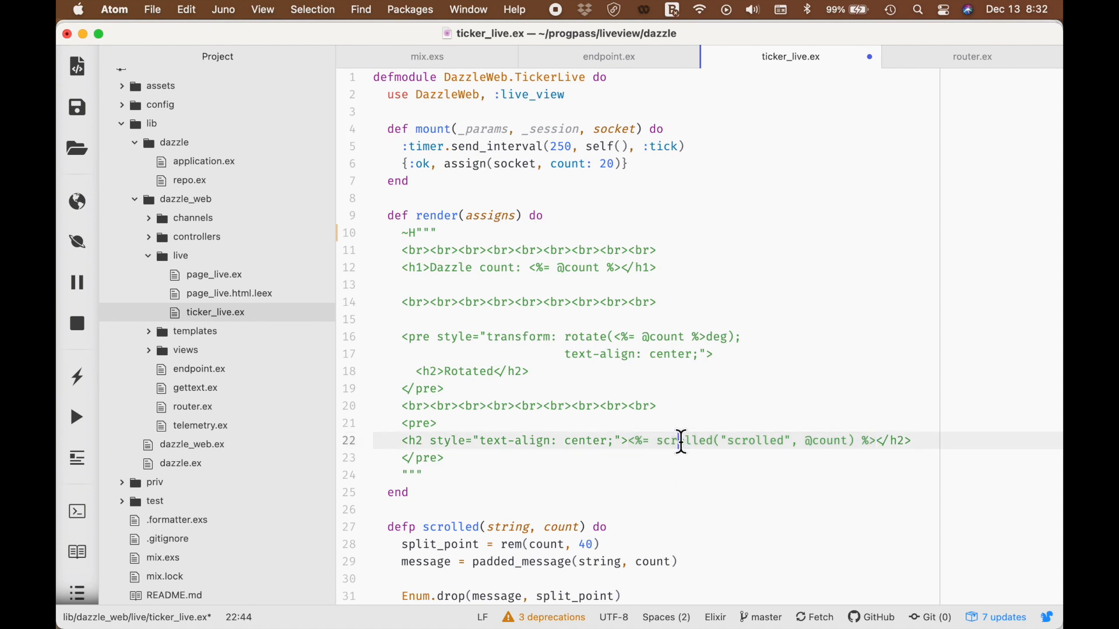
double_click(587, 336)
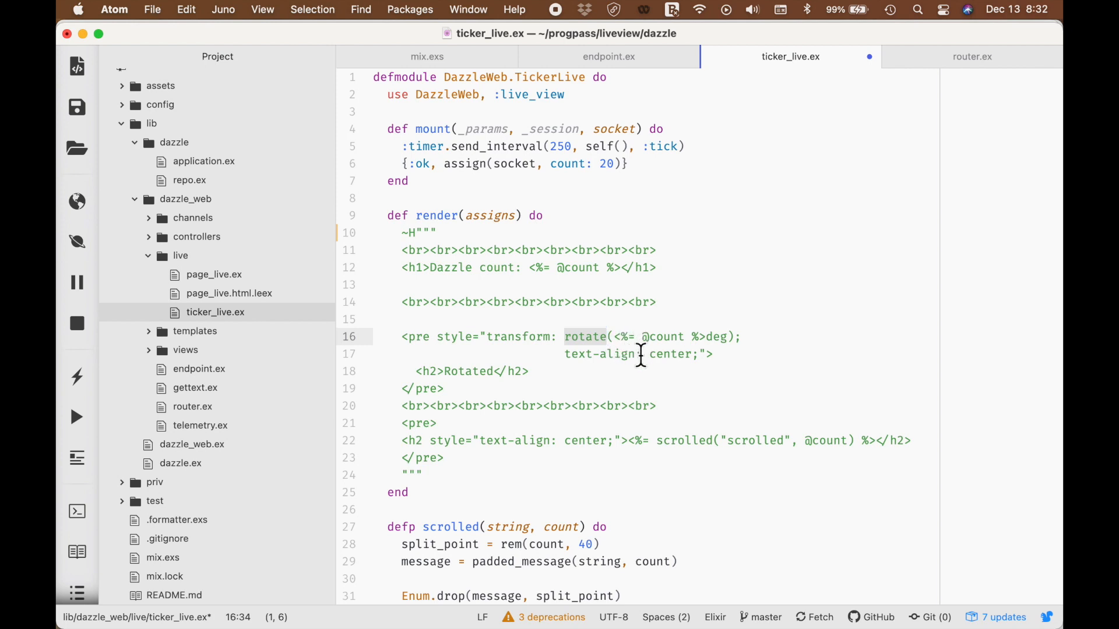
left_click(618, 336)
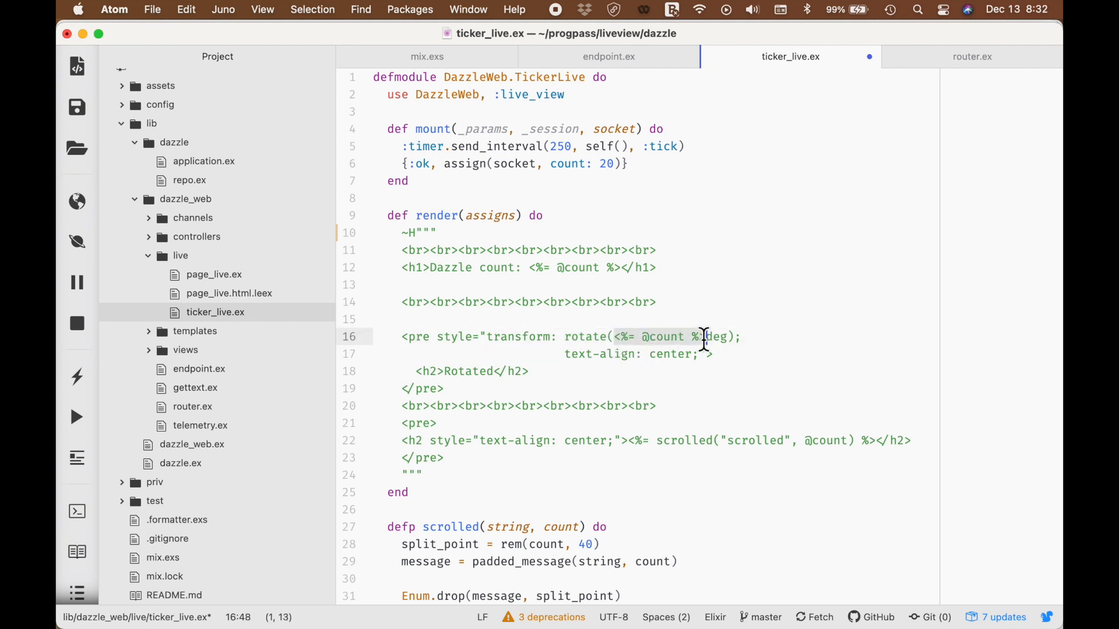
mouse_move(719, 337)
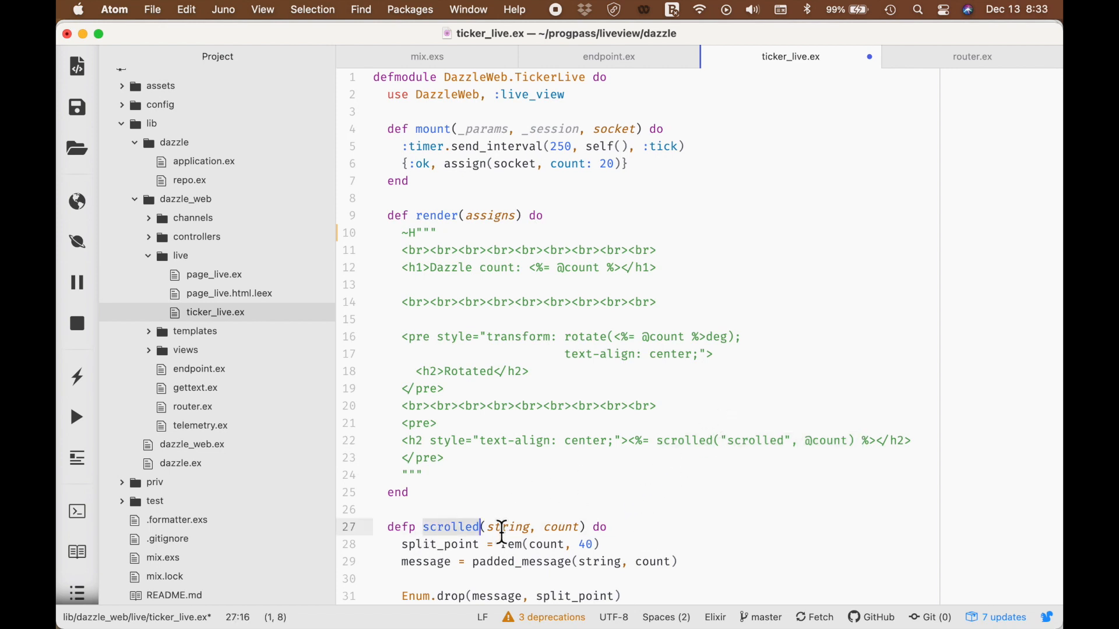
double_click(506, 527)
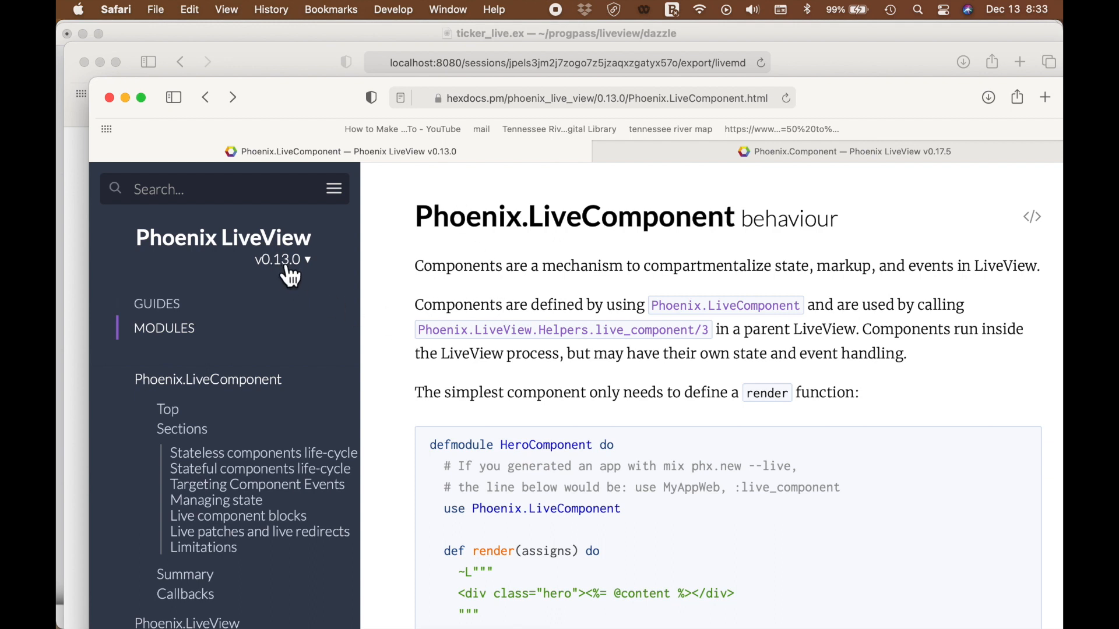
mouse_move(299, 277)
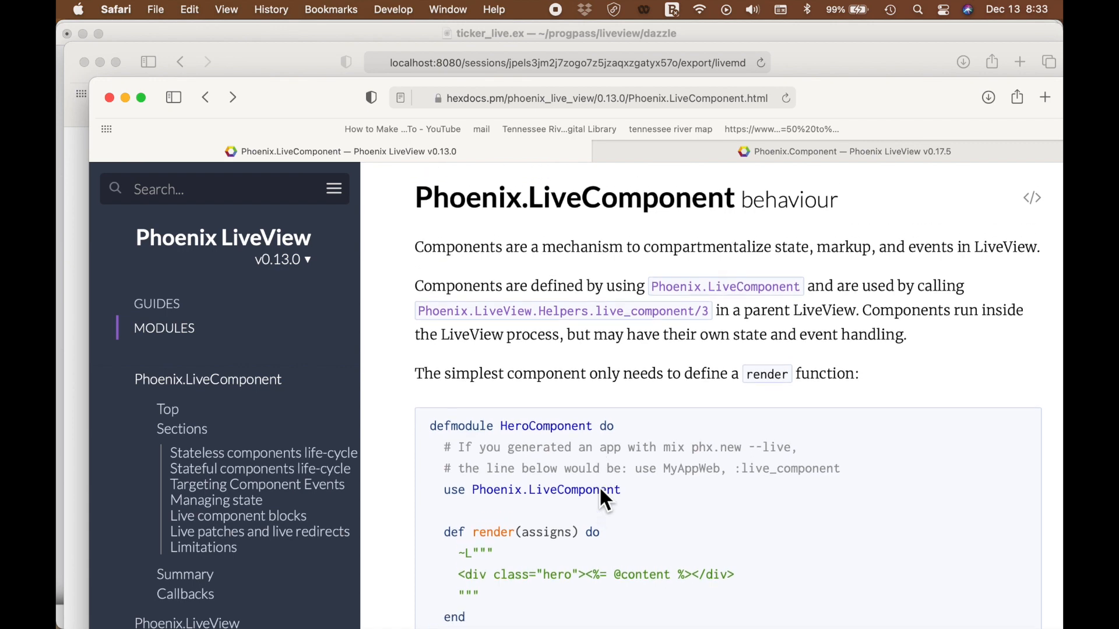
Scroll the v0.13.0 LiveComponent page past HeroComponent to the stateless components life-cycle
scroll("down", 3)
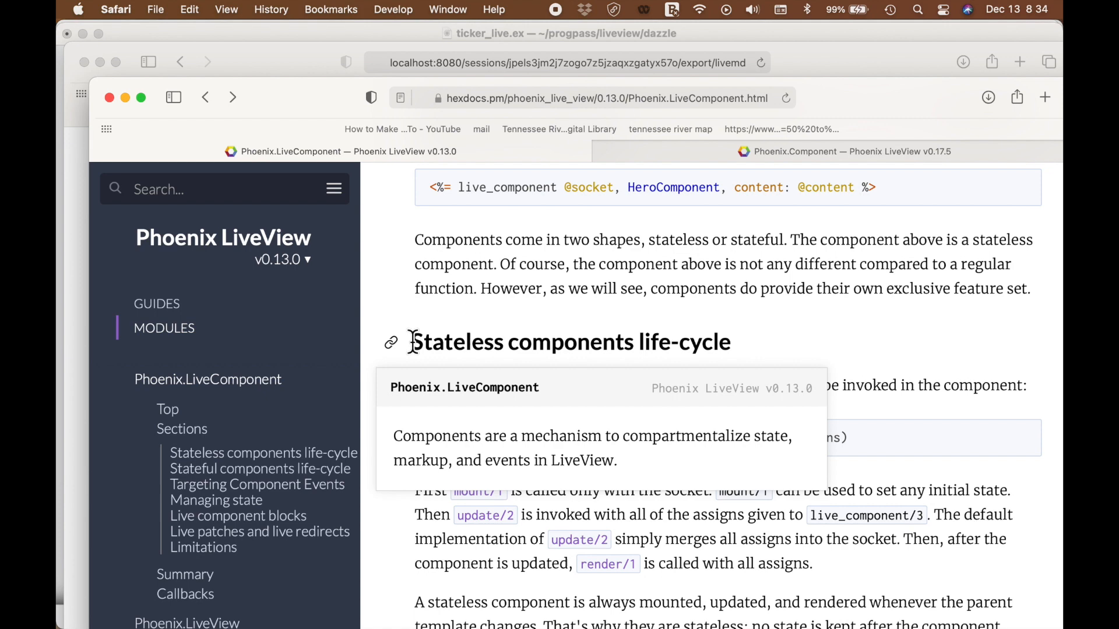
scroll("down", 3)
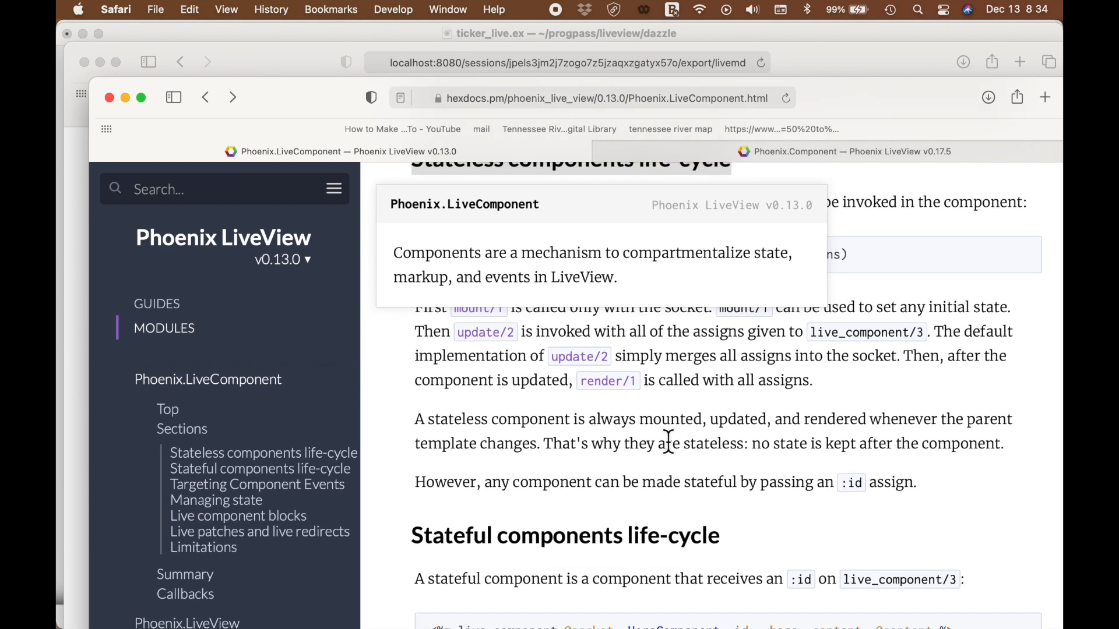
scroll("down", 3)
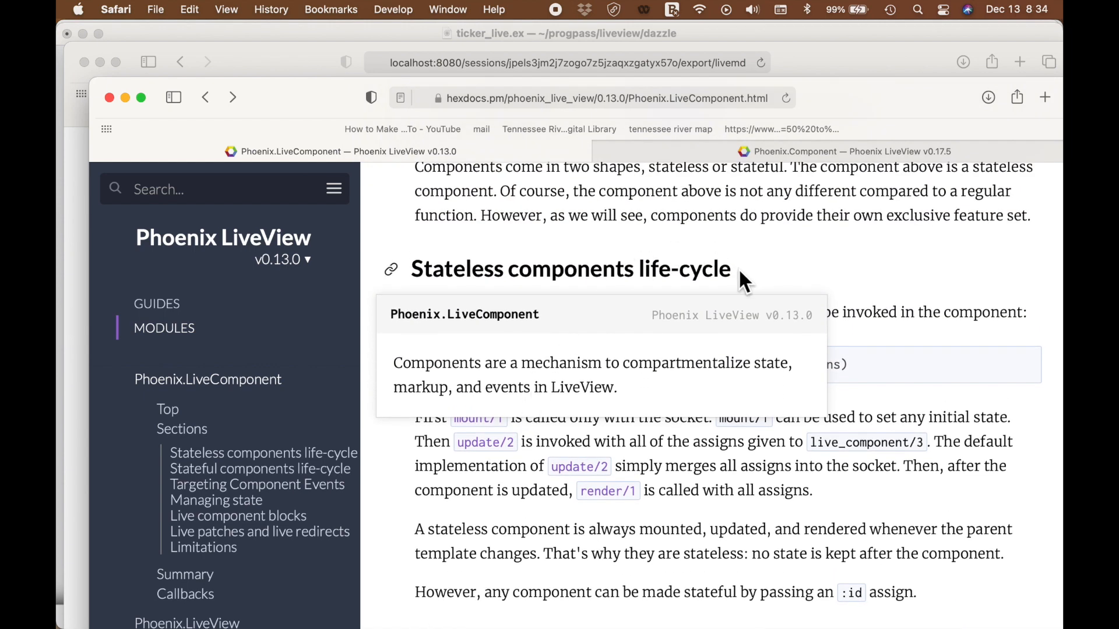
mouse_move(464, 271)
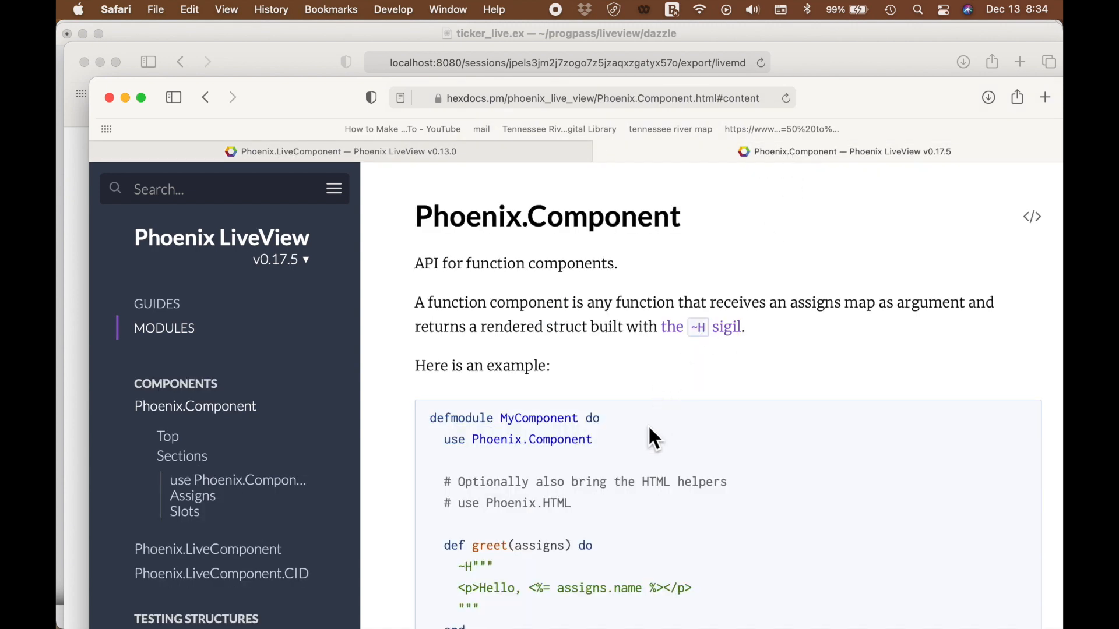
mouse_move(579, 246)
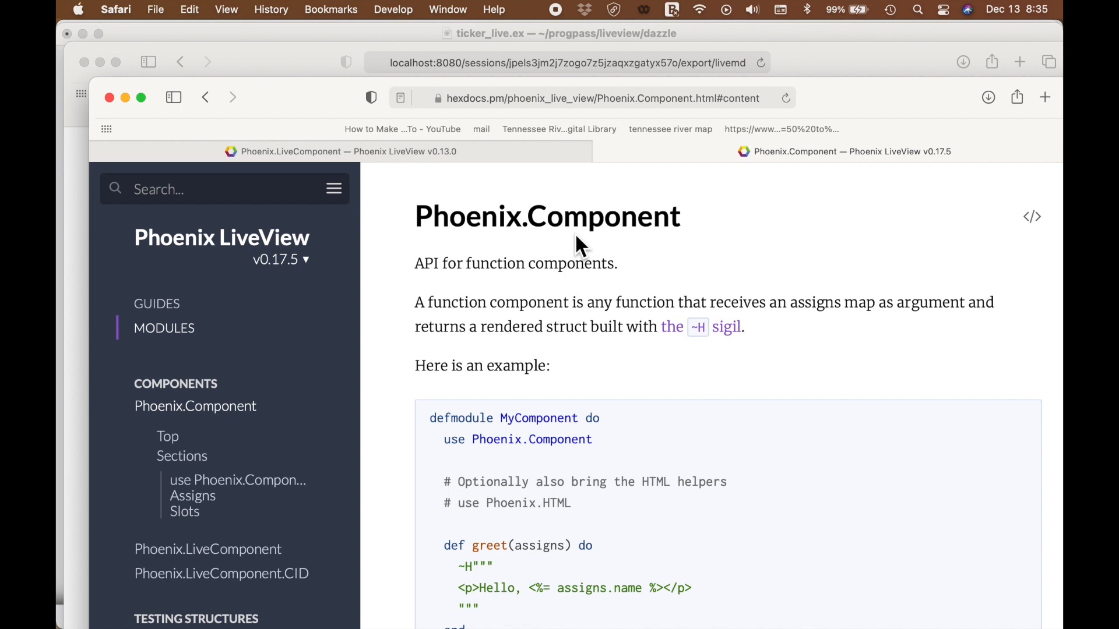
Scroll the v0.17.5 Phoenix.Component page down to the Assigns show_name example
scroll("down", 3)
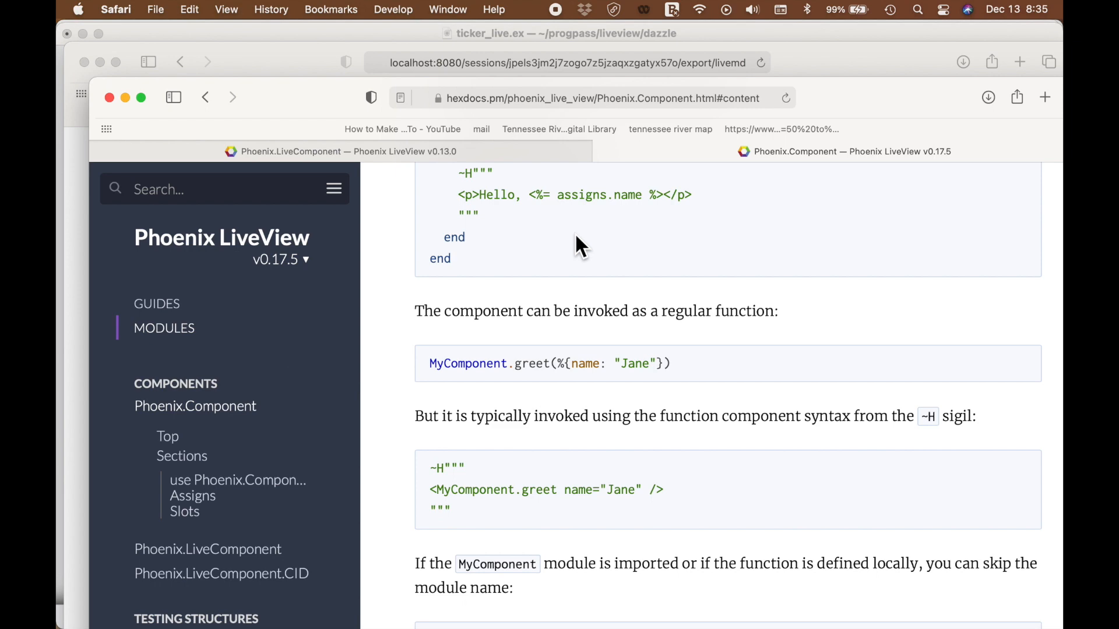
scroll("down", 3)
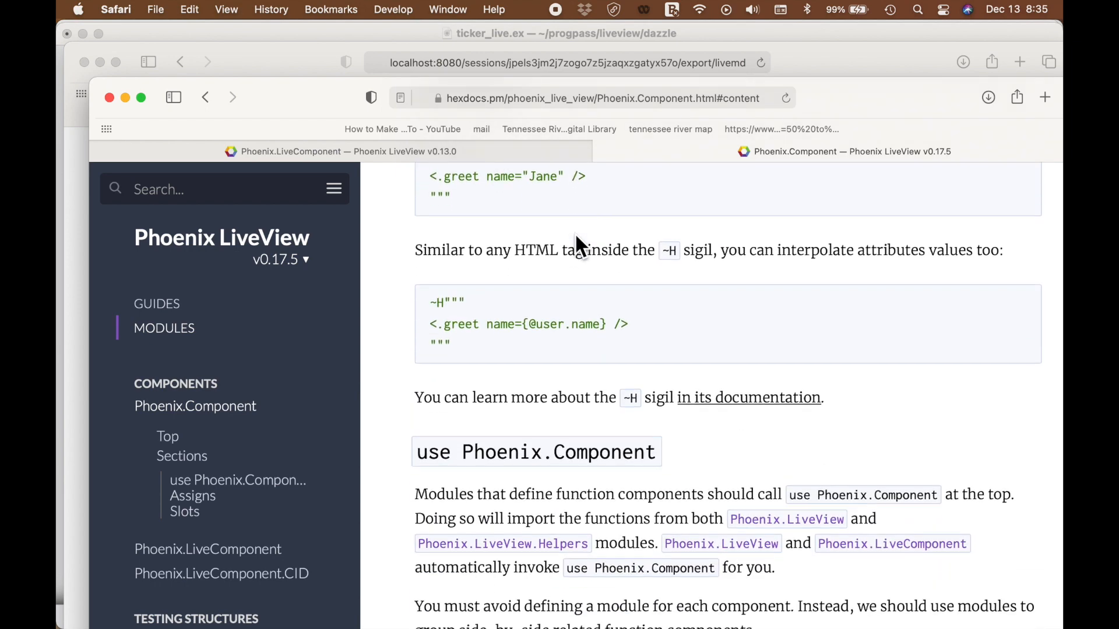
scroll("down", 3)
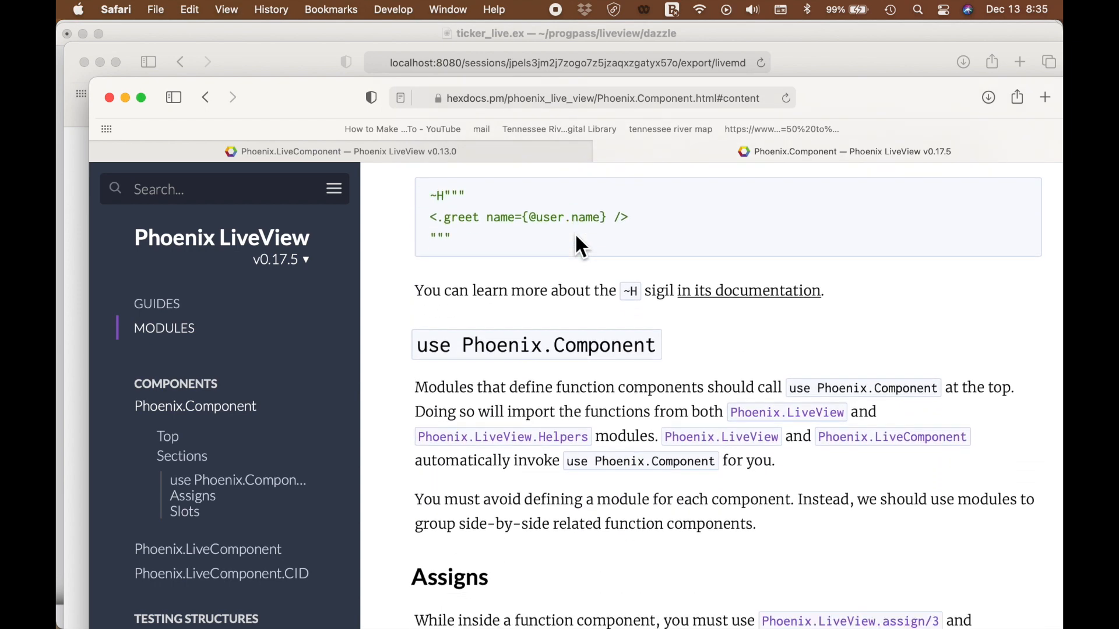
scroll("down", 3)
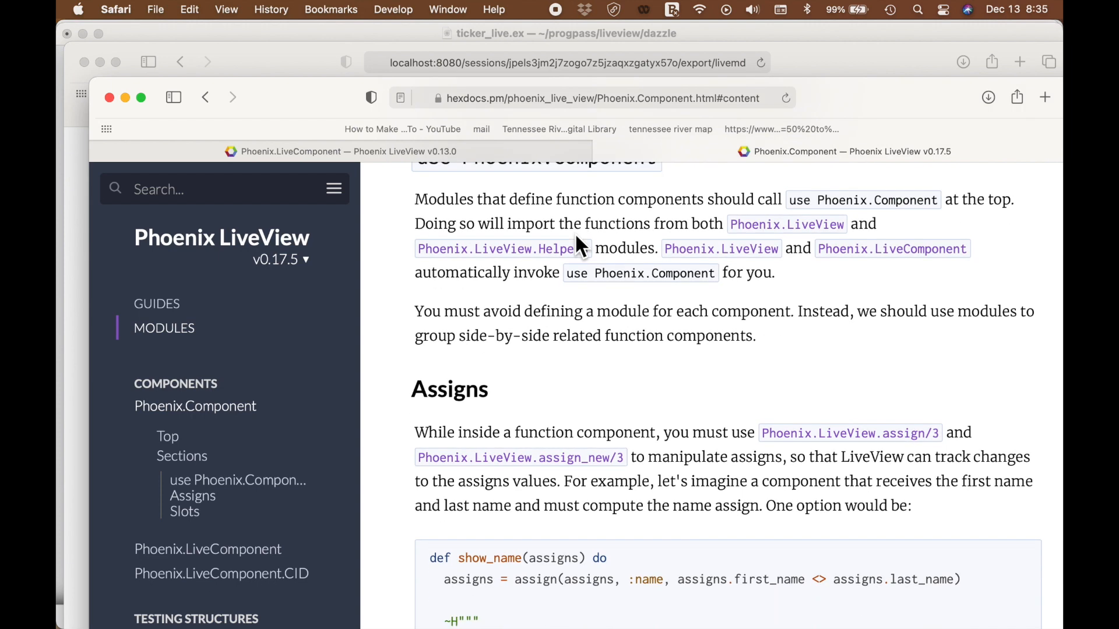
scroll("down", 3)
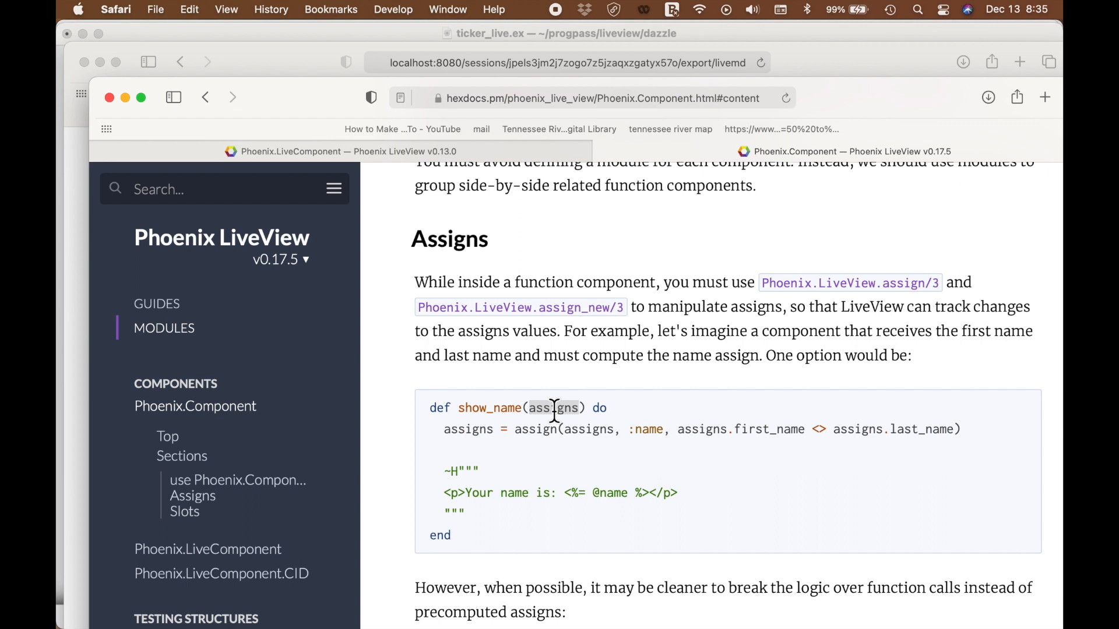
mouse_move(445, 431)
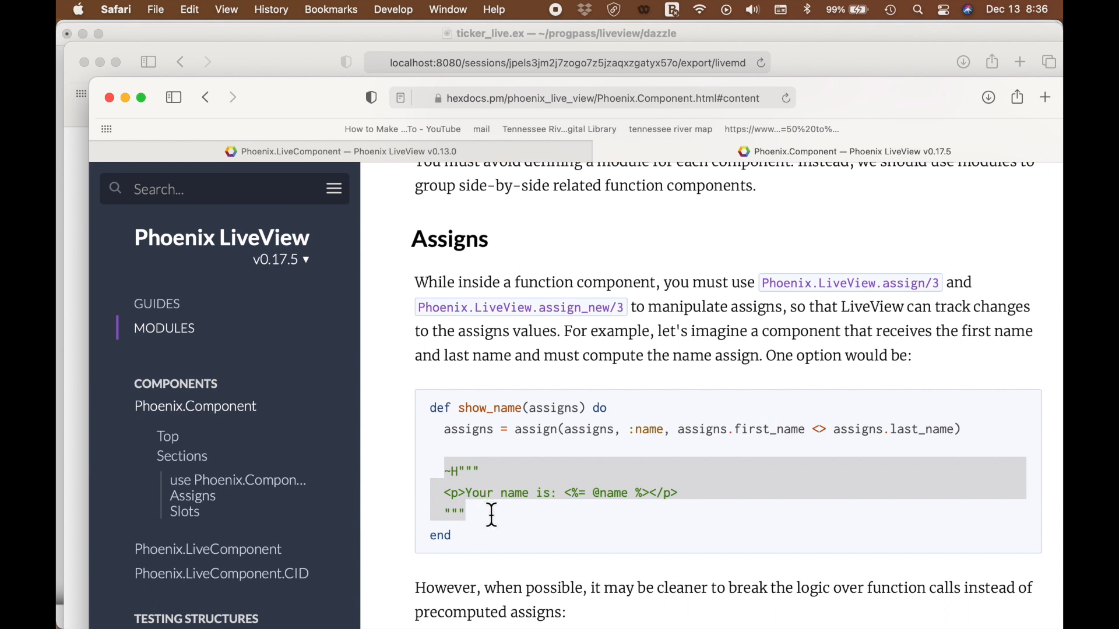
mouse_move(260, 628)
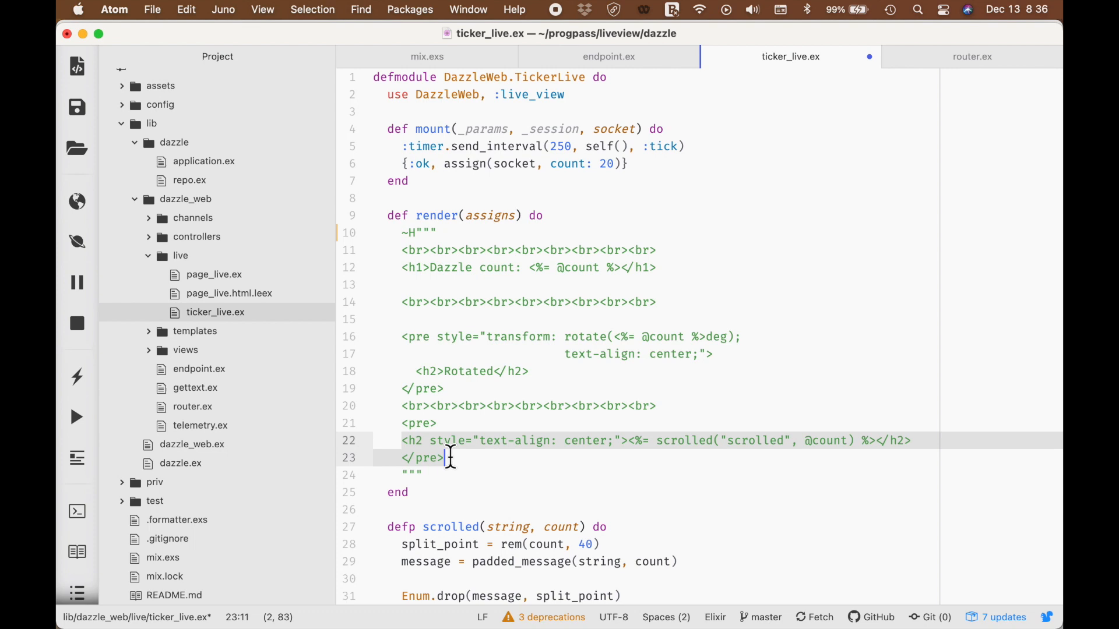
left_click(627, 440)
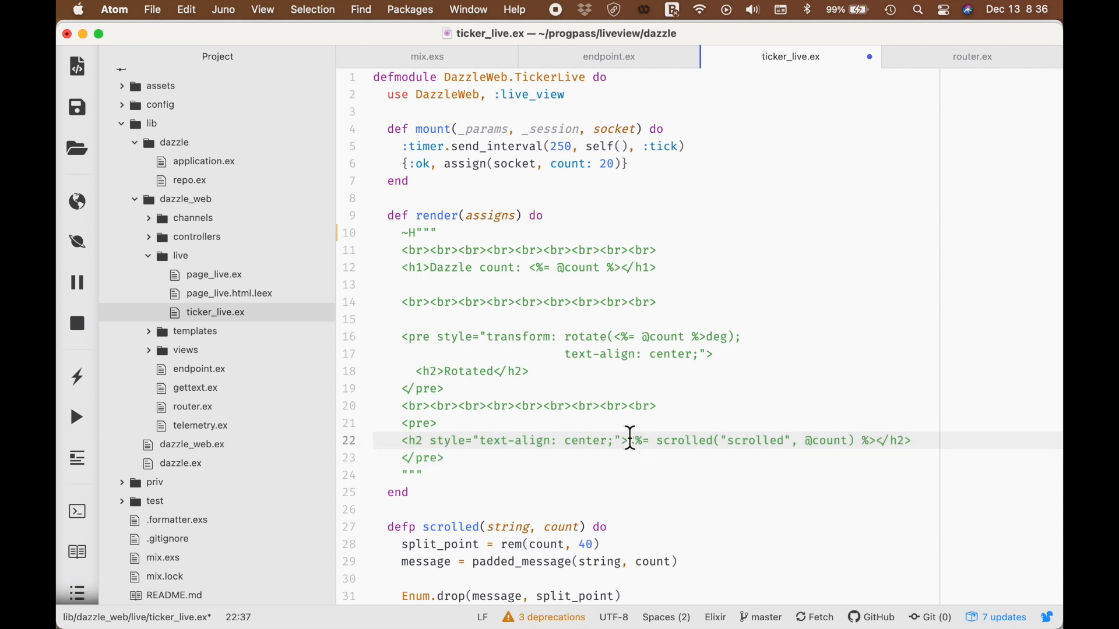
left_click_drag(627, 440, 873, 440)
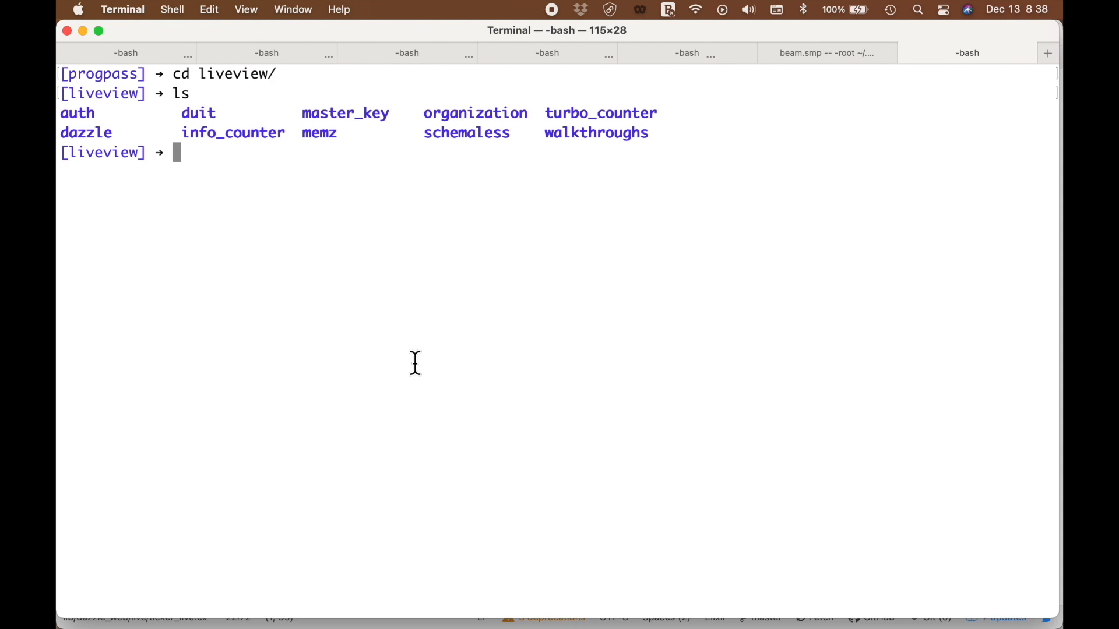
Change into the ~/pp_liveview/ directory
type("cd ~/")
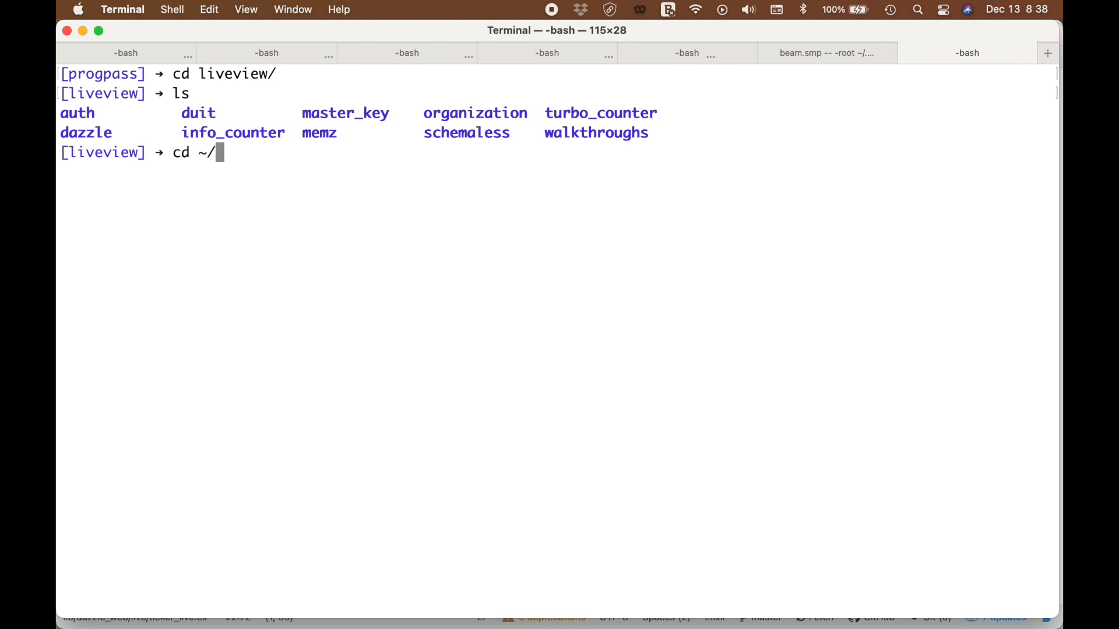
type("pp_liv")
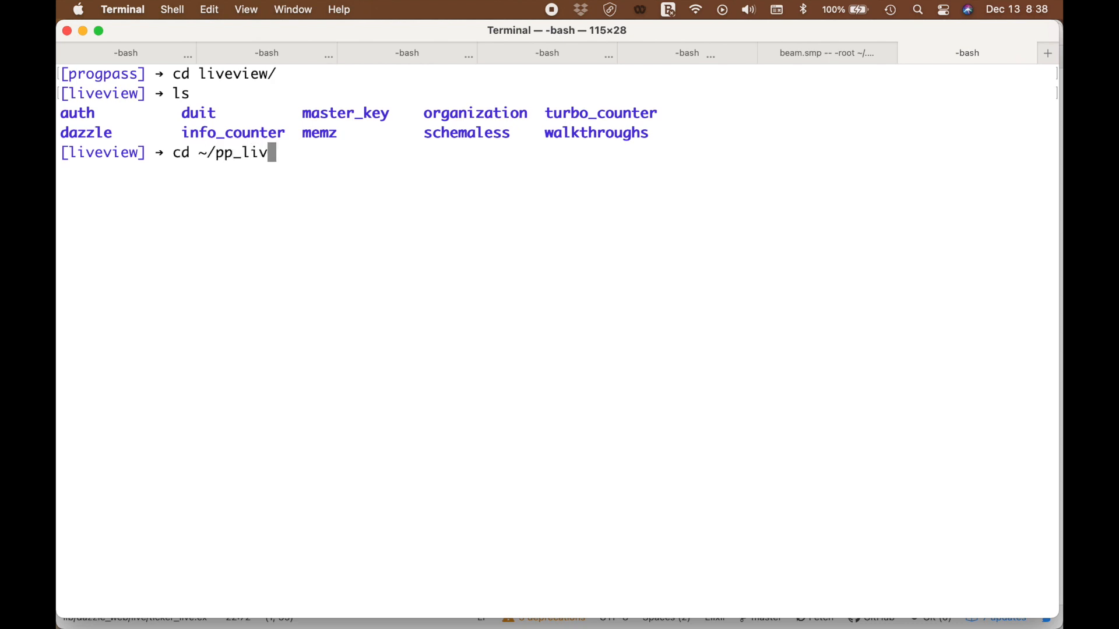
type("eview/")
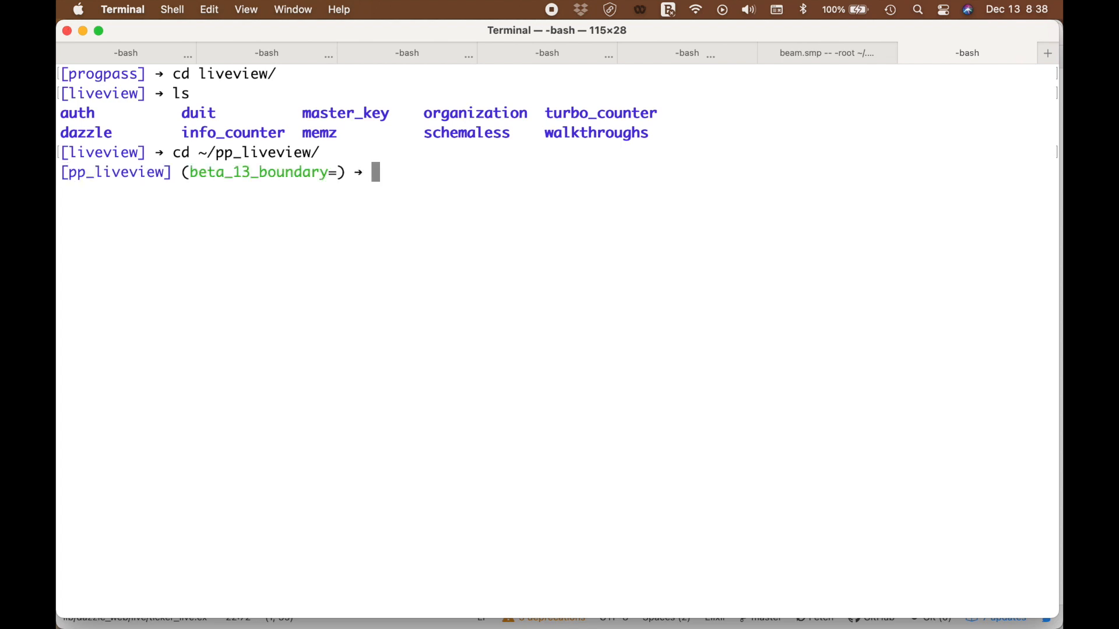
Check out the beta_2_auth branch and open the project in Atom with atom
type("git")
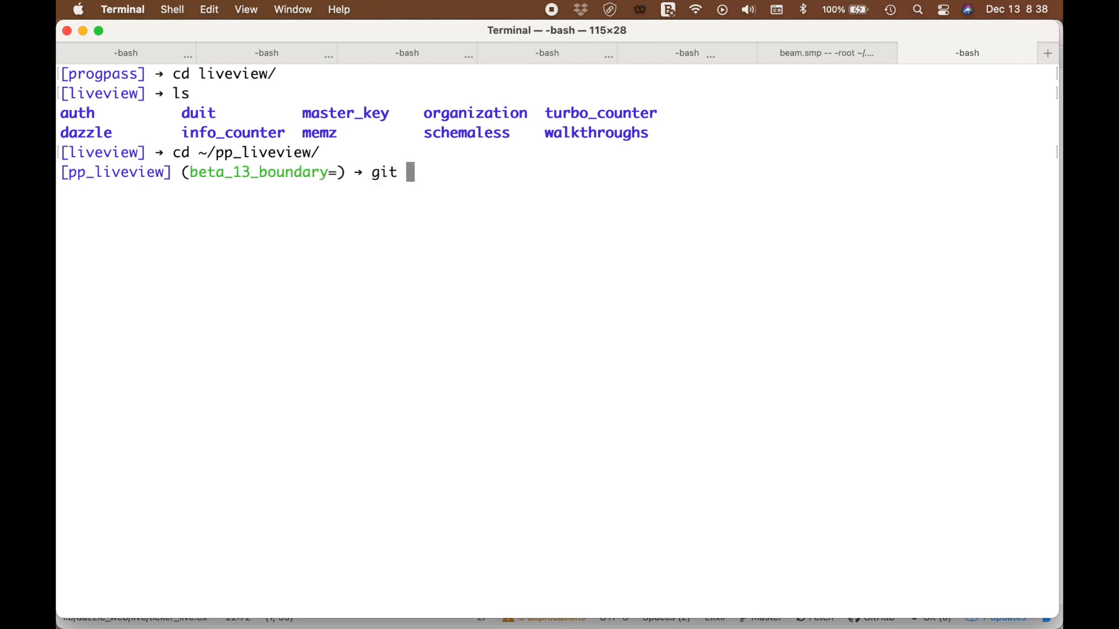
type("checkout be")
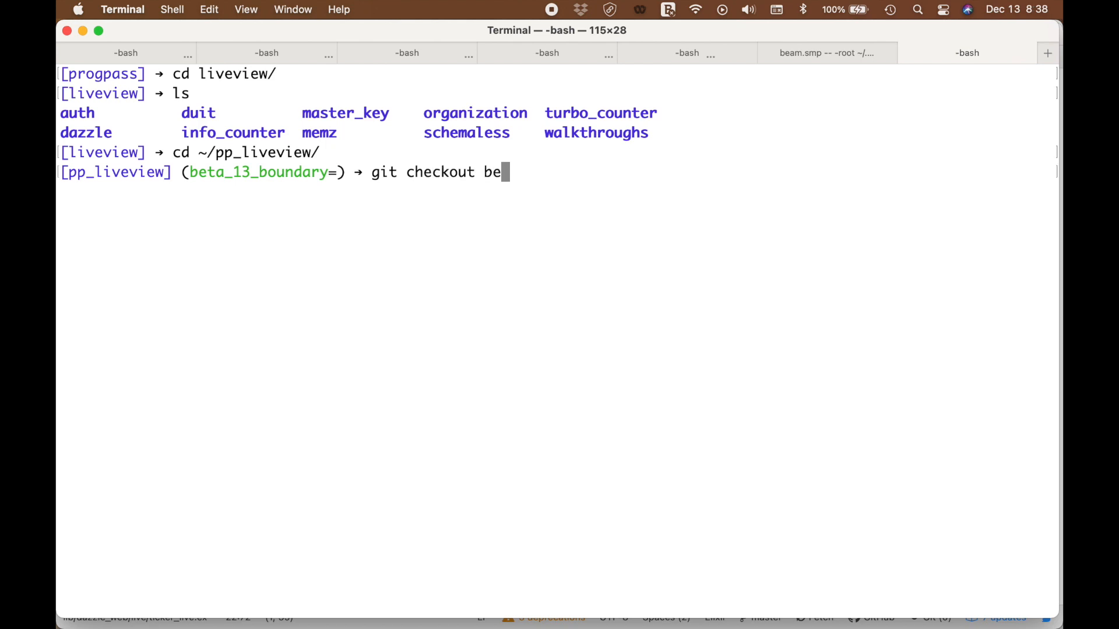
type("ta_2_auth")
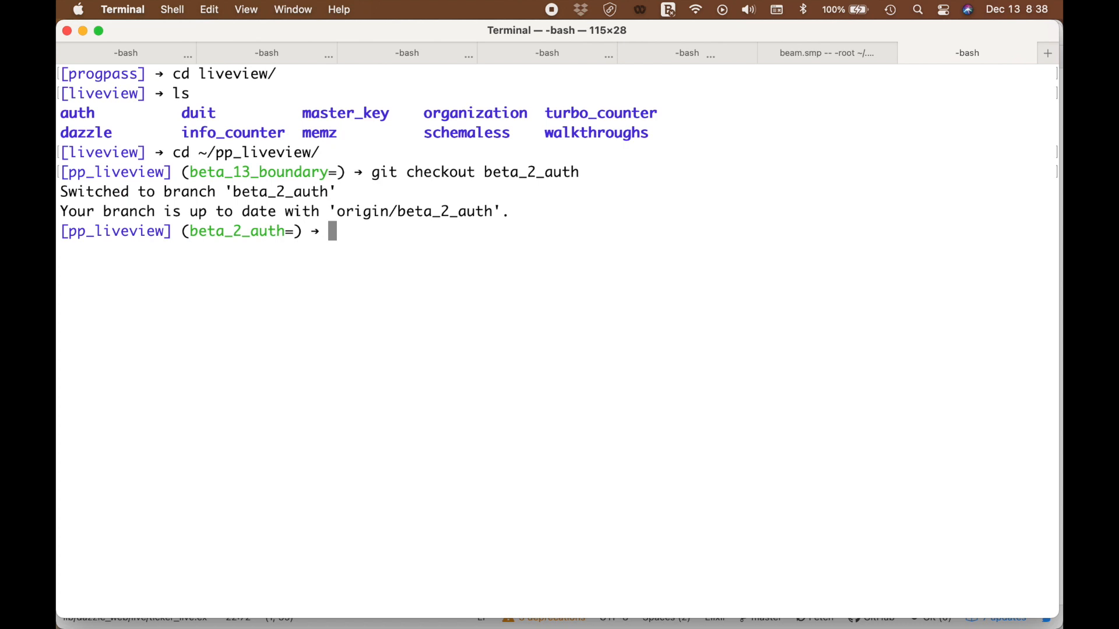
type("atom")
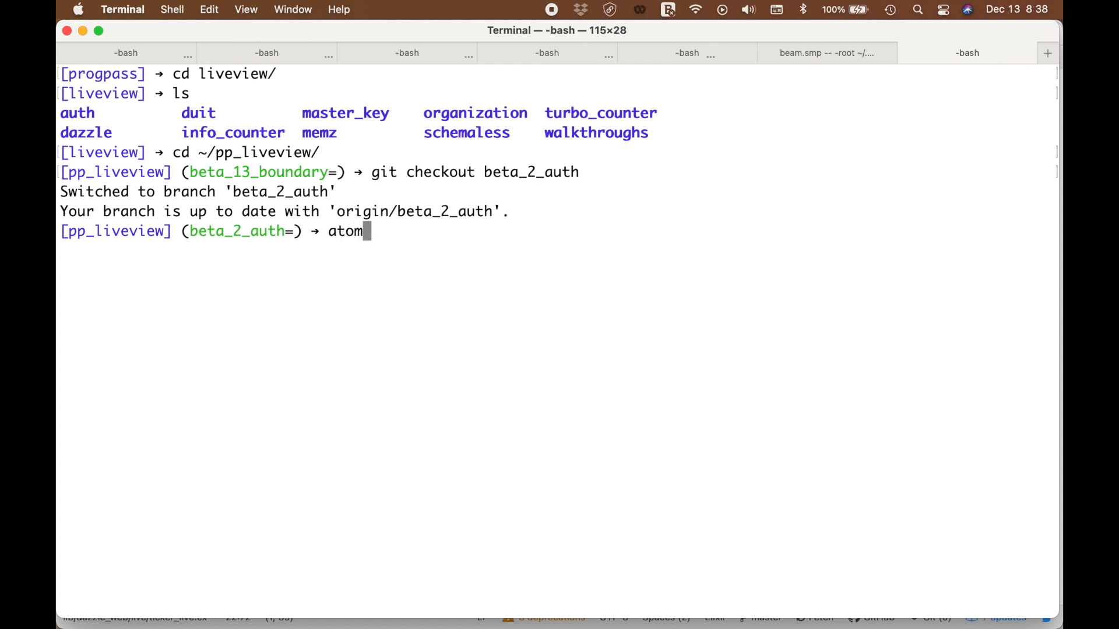
type(".")
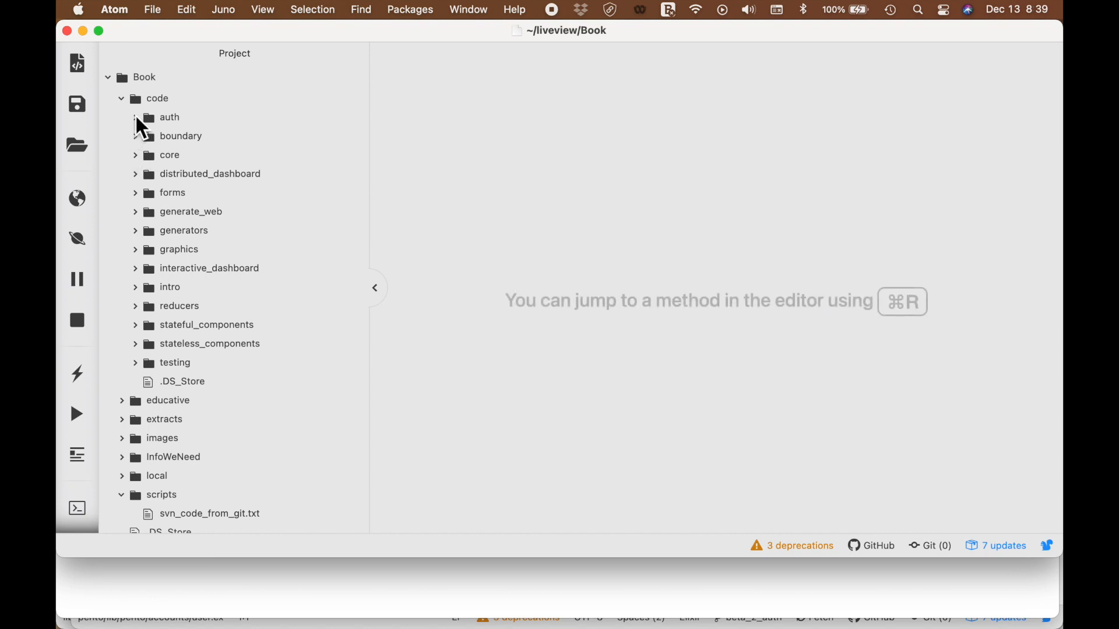
Open code/auth/pento/lib/pento_web/router.ex from the project tree
left_click(169, 117)
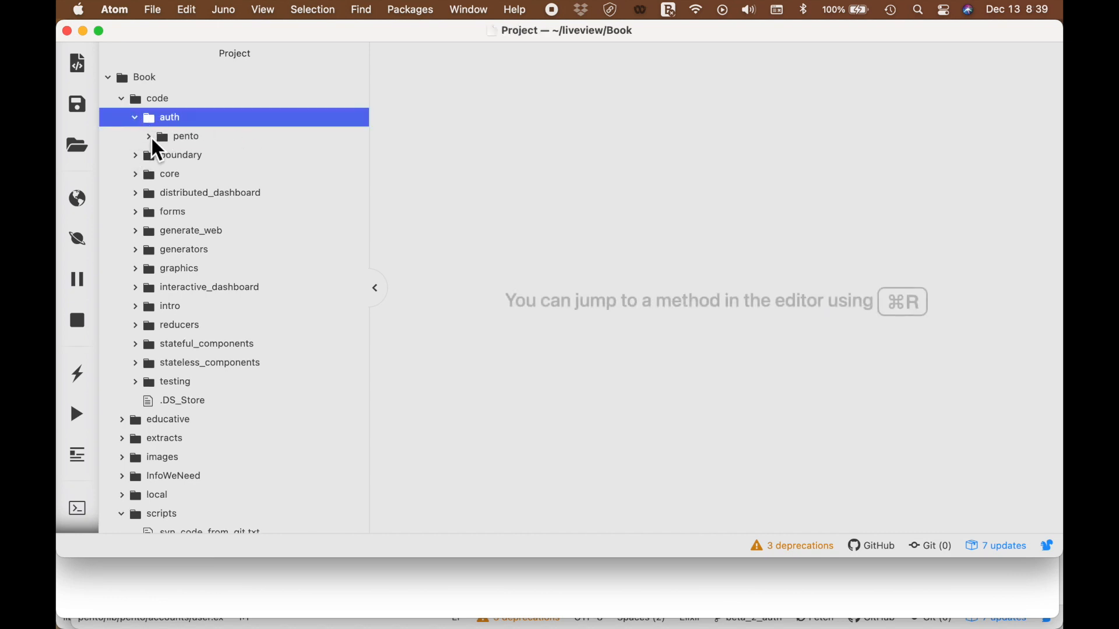
left_click(185, 136)
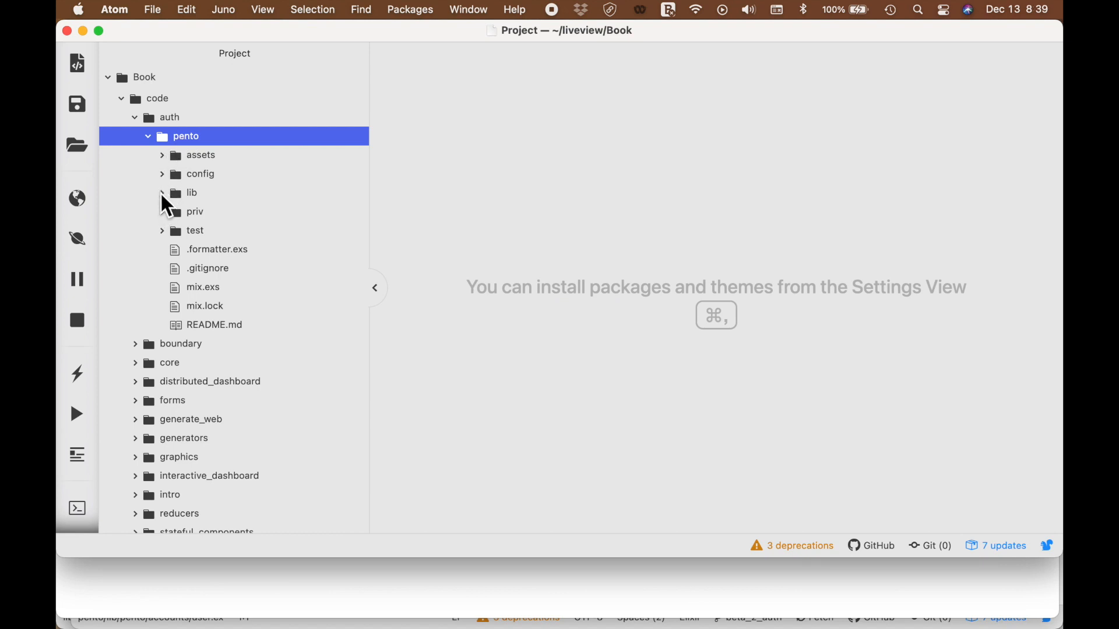
left_click(191, 192)
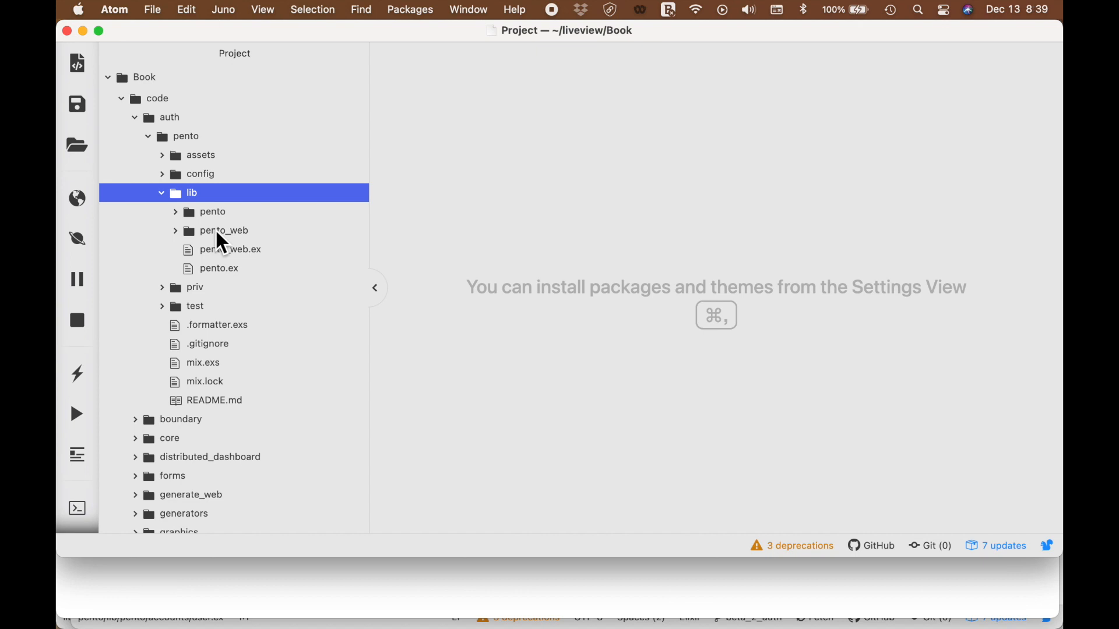
mouse_move(194, 238)
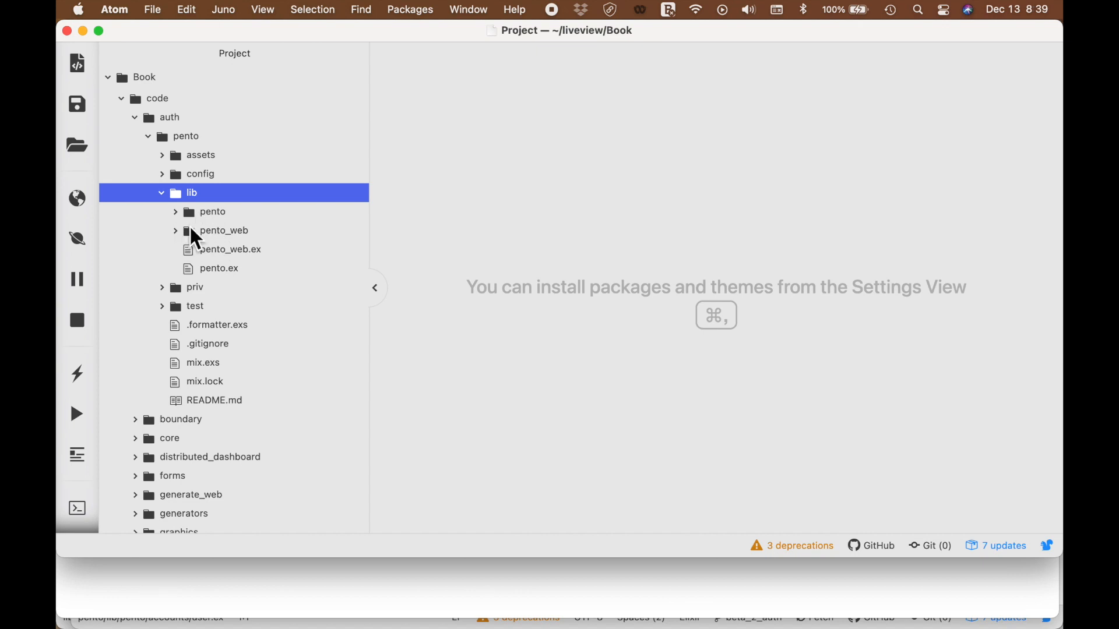
left_click(223, 230)
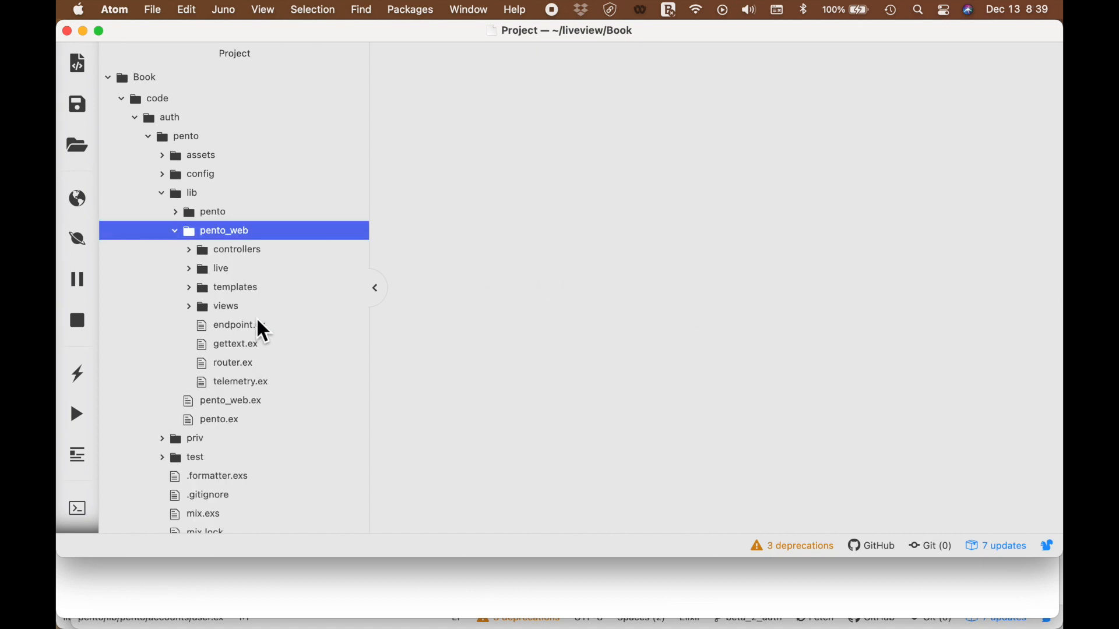
left_click(233, 363)
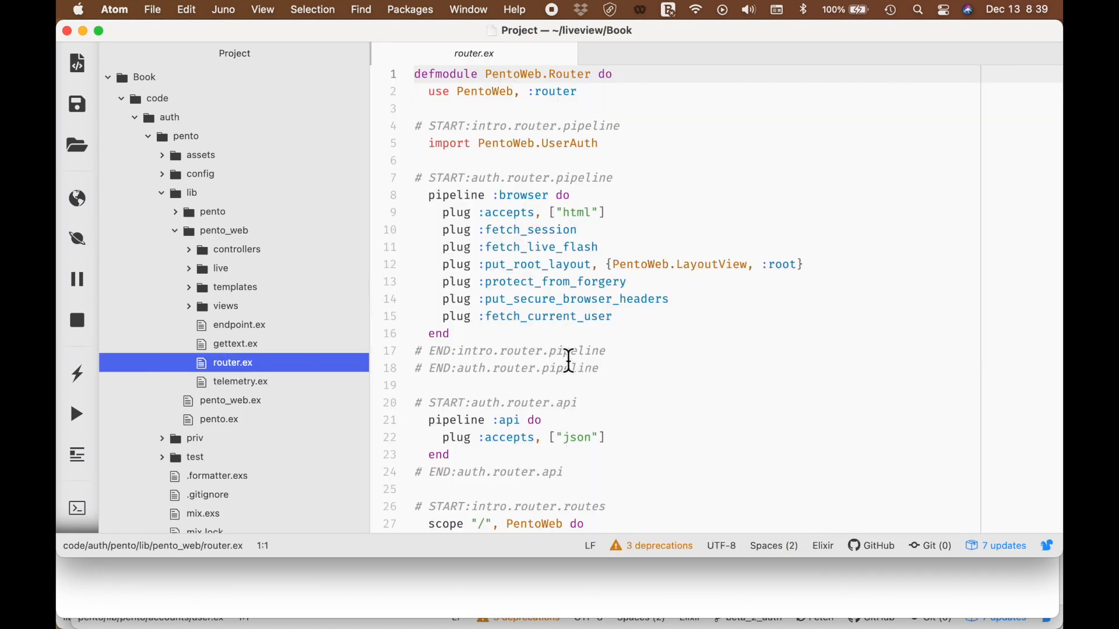
Scroll router.ex to the :require_authenticated_user scope and its live_session on_mount UserAuthLive block
scroll("down", 3)
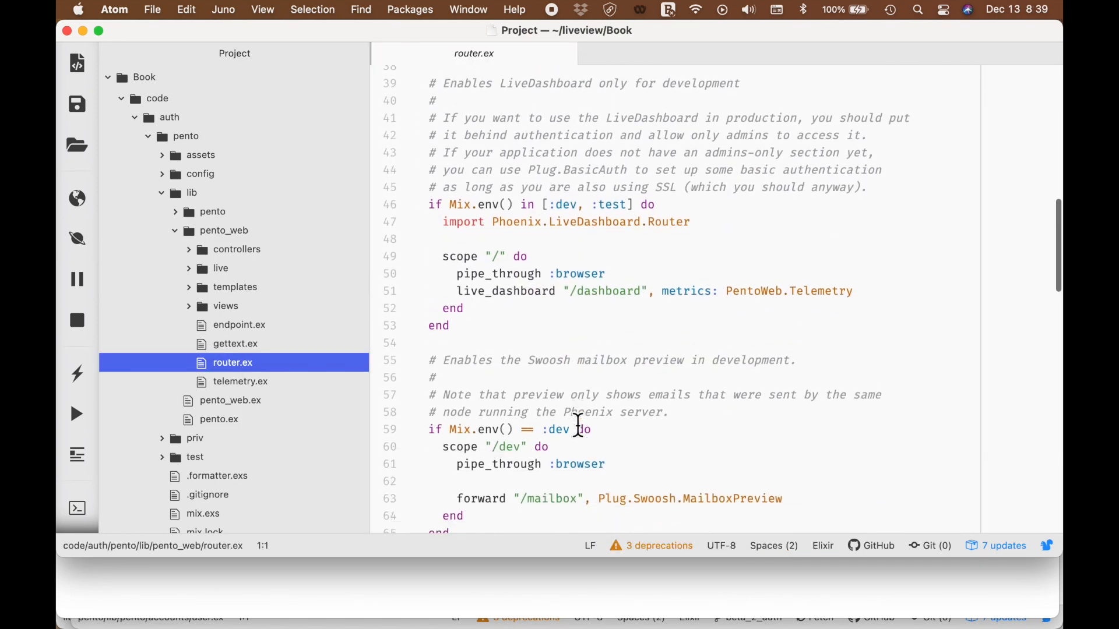
scroll("down", 3)
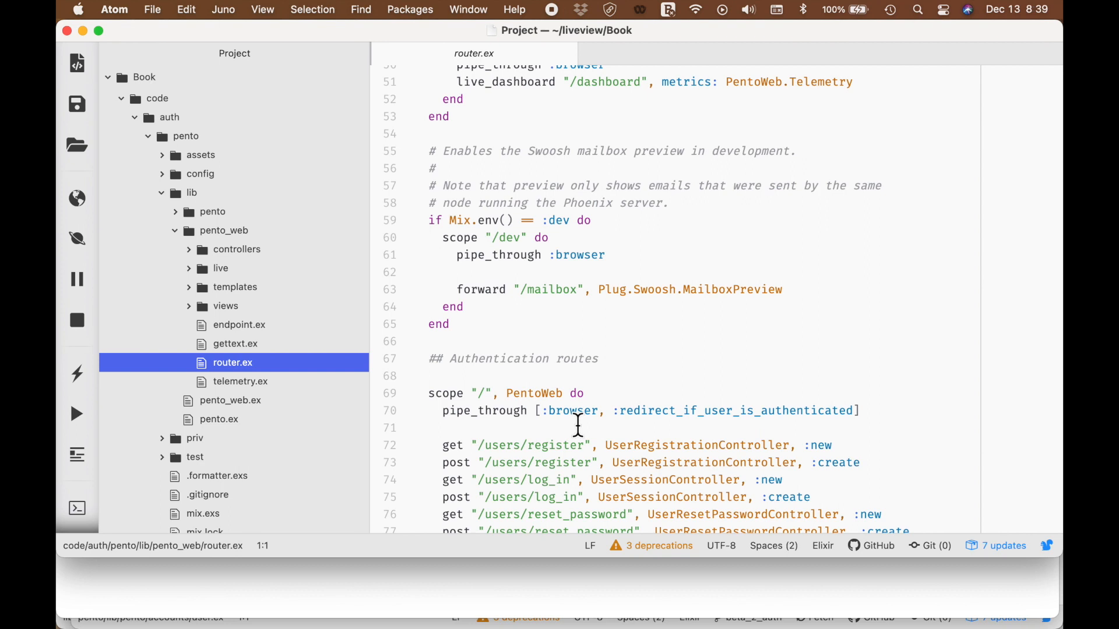
scroll("down", 3)
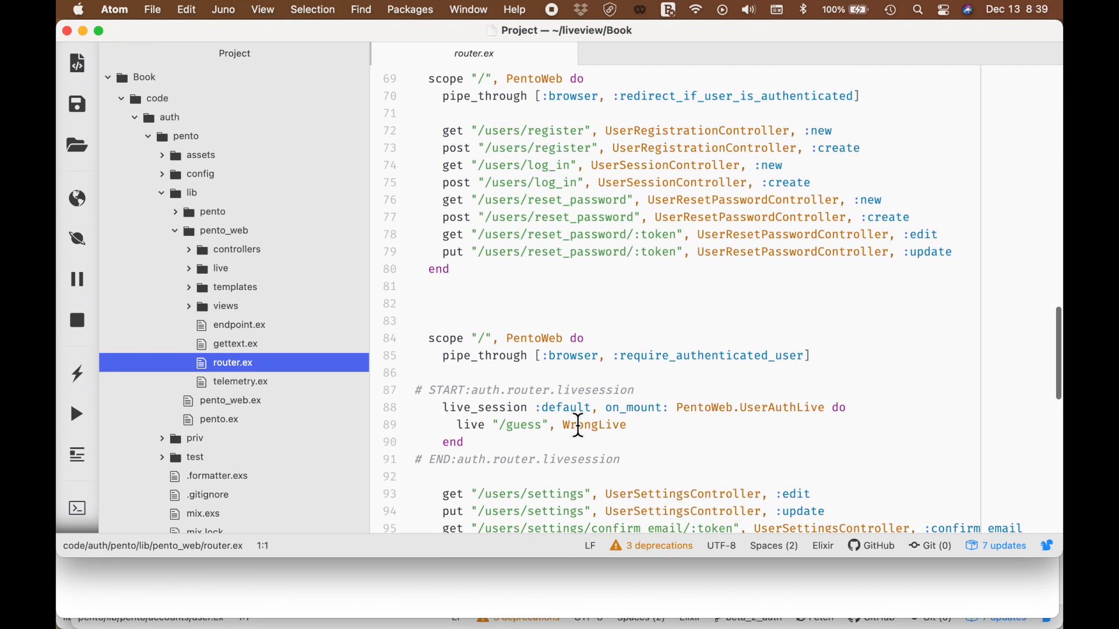
scroll("down", 3)
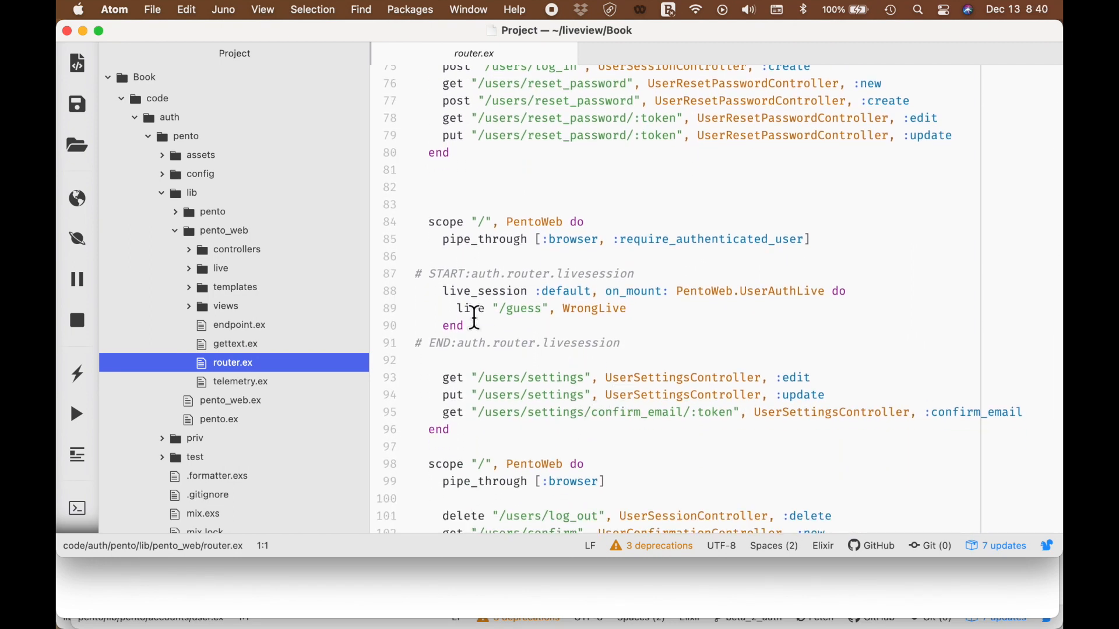
mouse_move(635, 239)
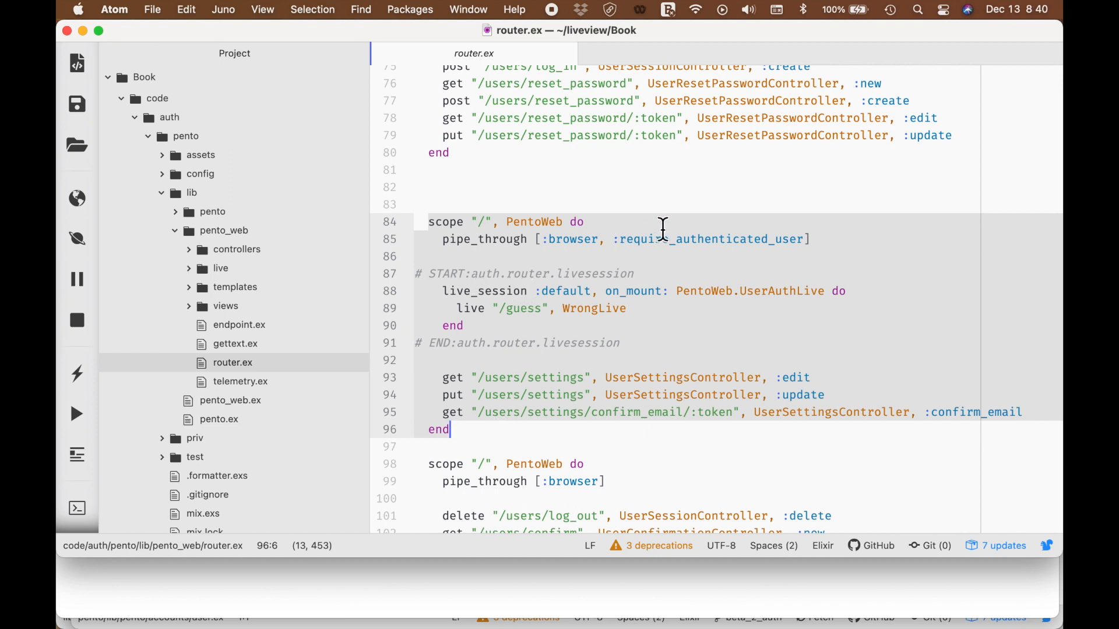
Highlight require_authenticated_user and UserAuthLive, then fuzzy-find and open user_auth_live.ex
double_click(706, 239)
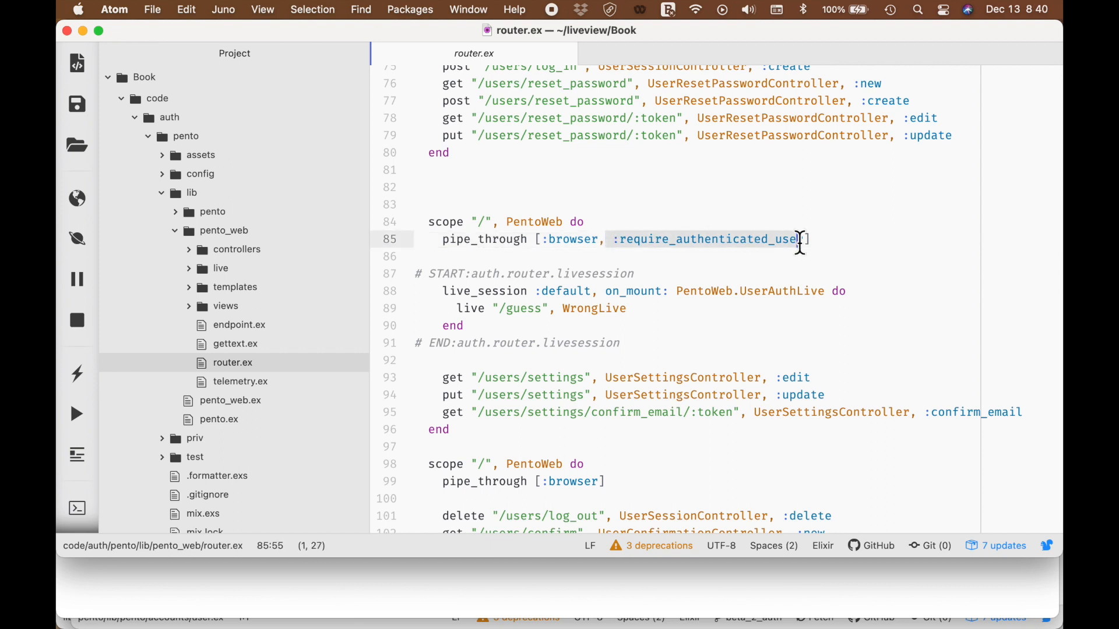
key("right")
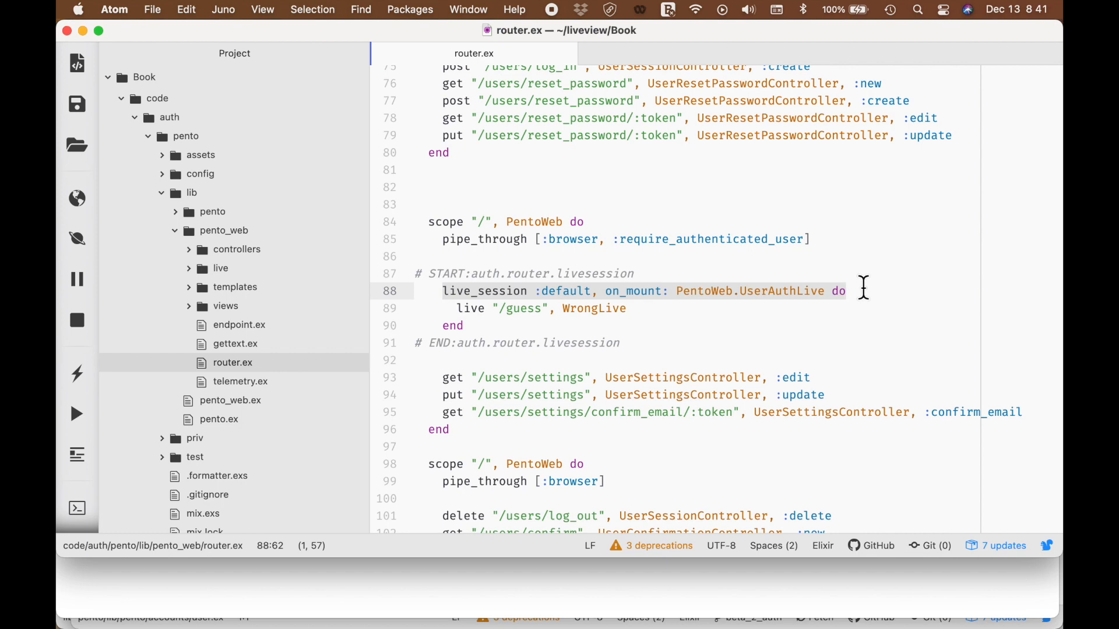
double_click(781, 290)
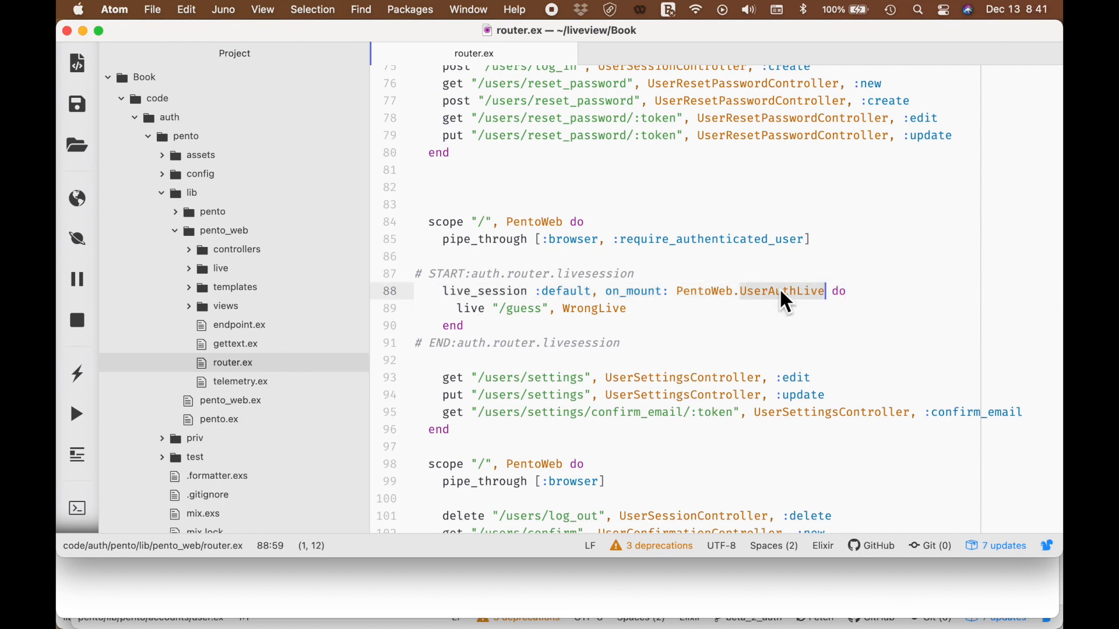
type("user auth")
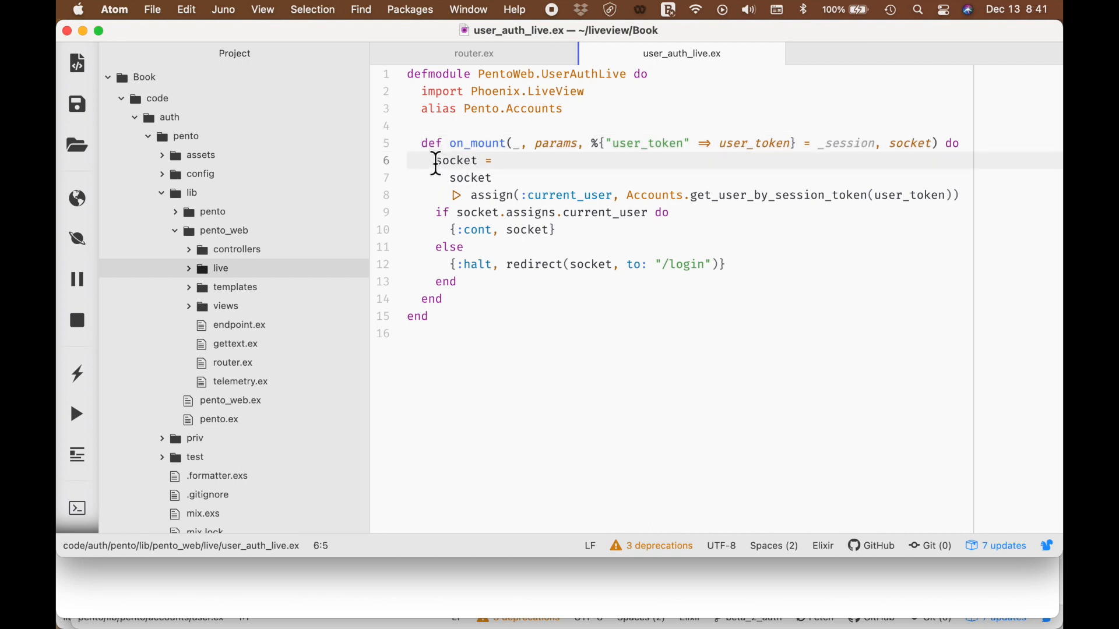
left_click(476, 281)
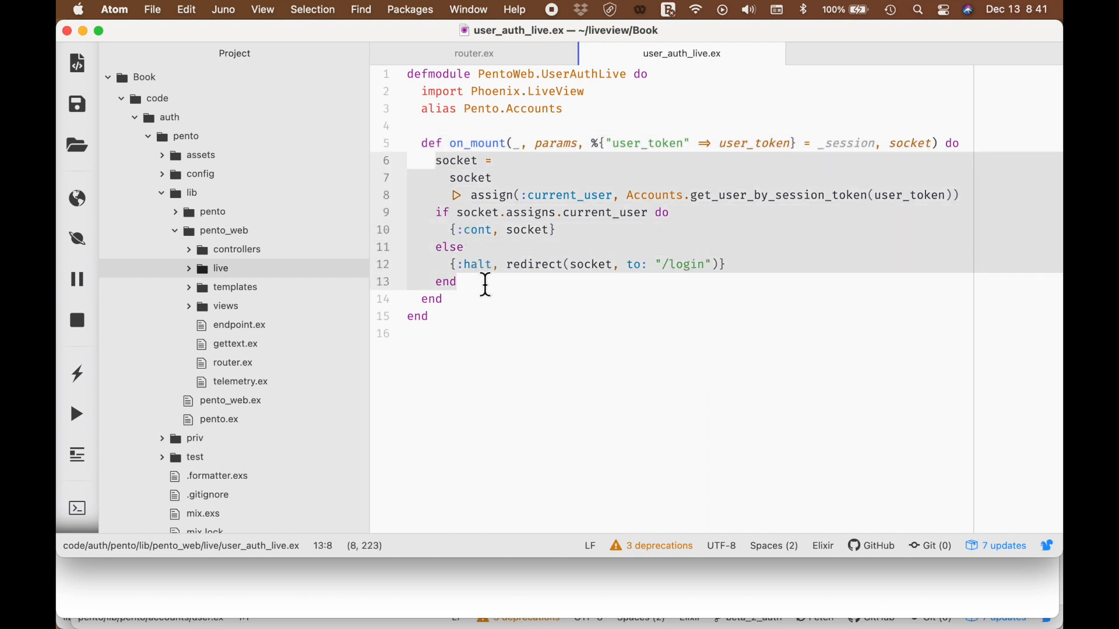
left_click(459, 281)
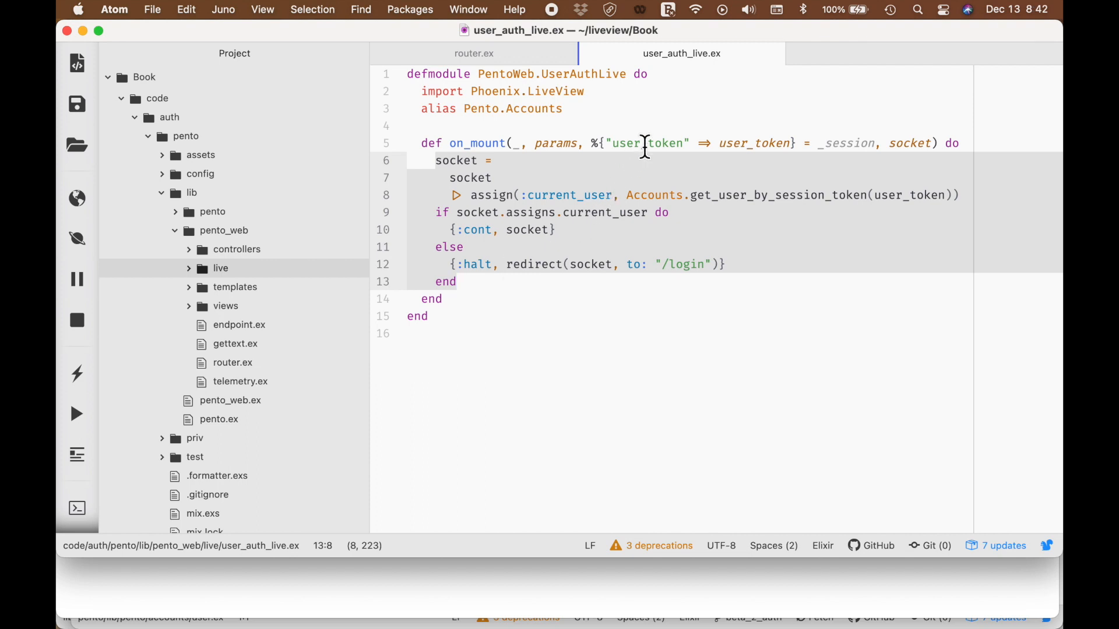
double_click(646, 142)
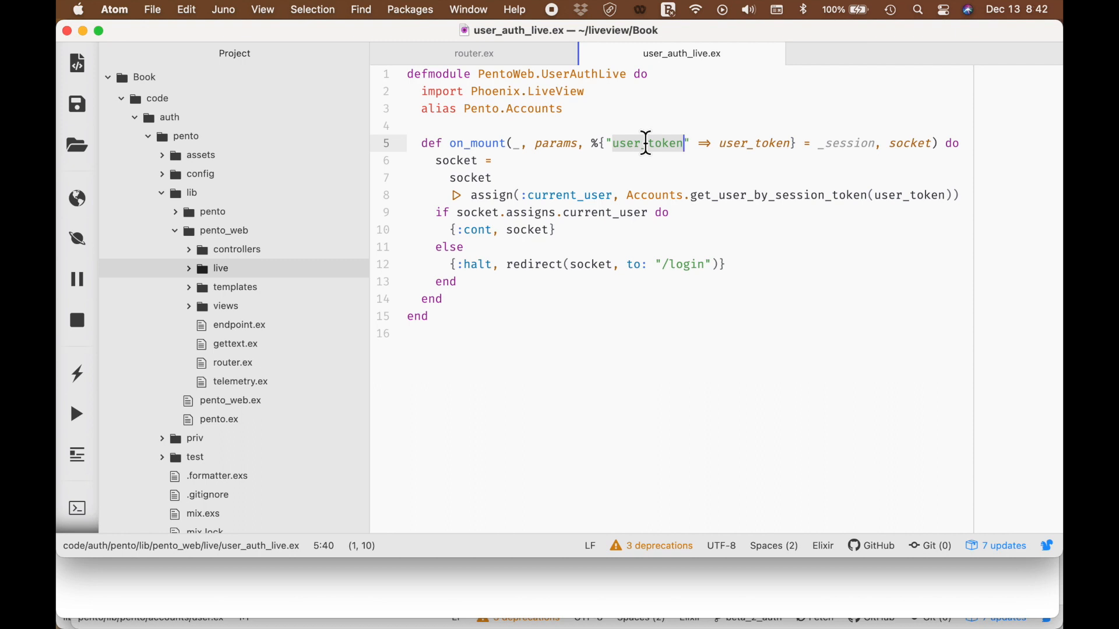
left_click(458, 229)
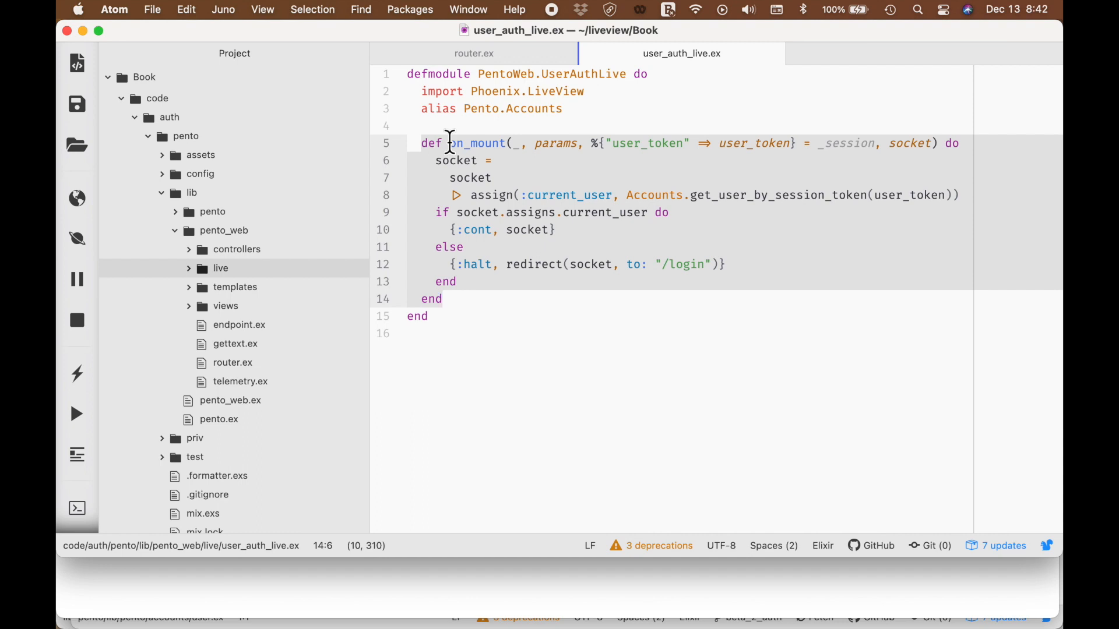
left_click(444, 298)
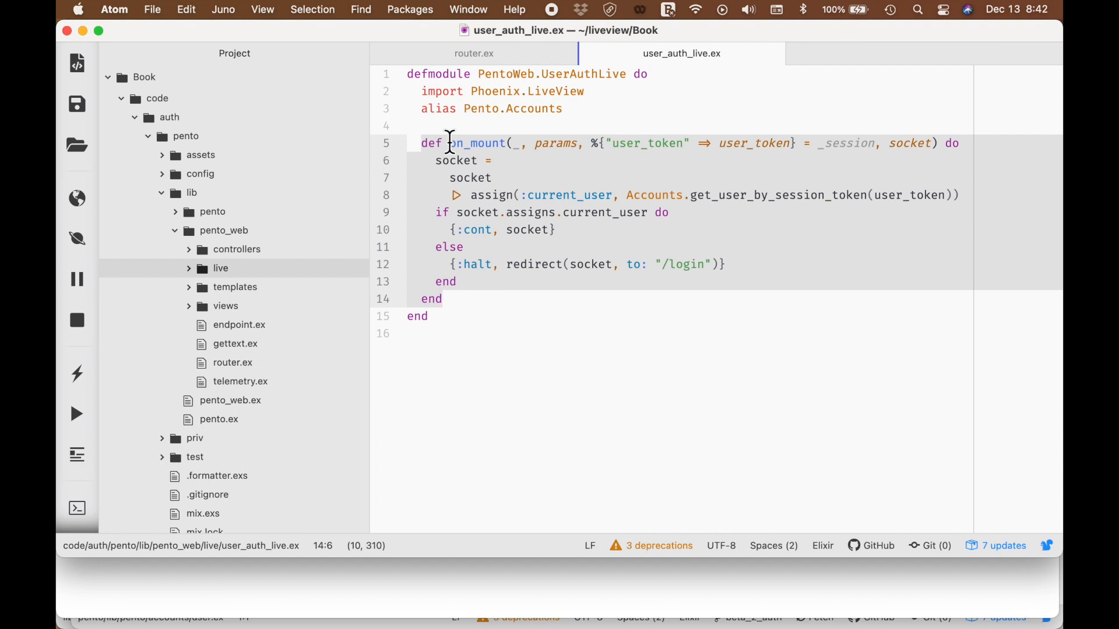
left_click(442, 299)
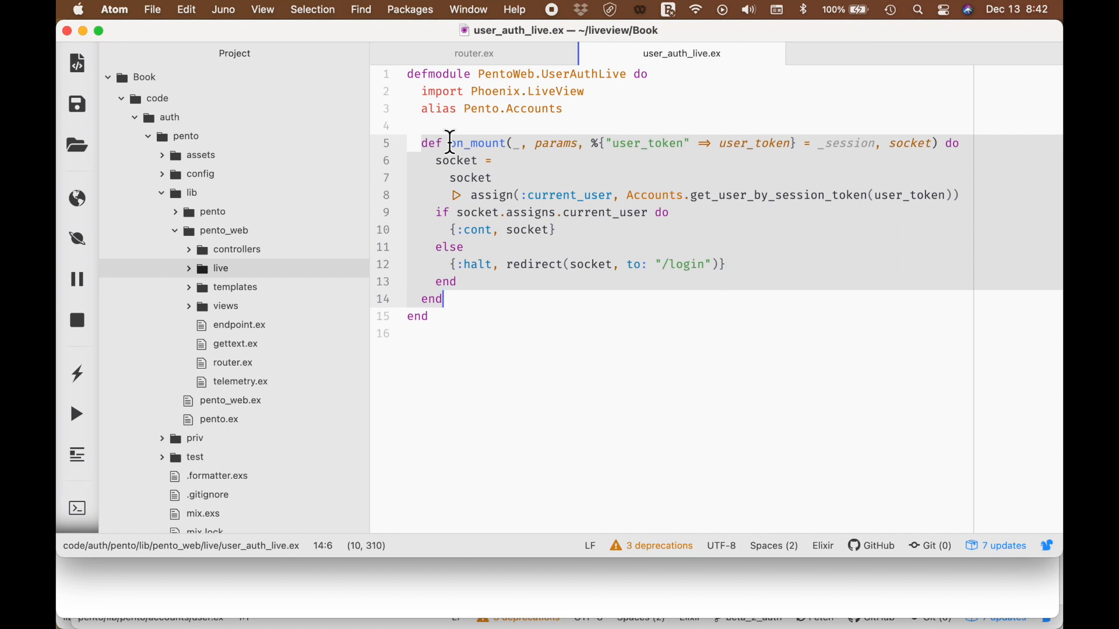